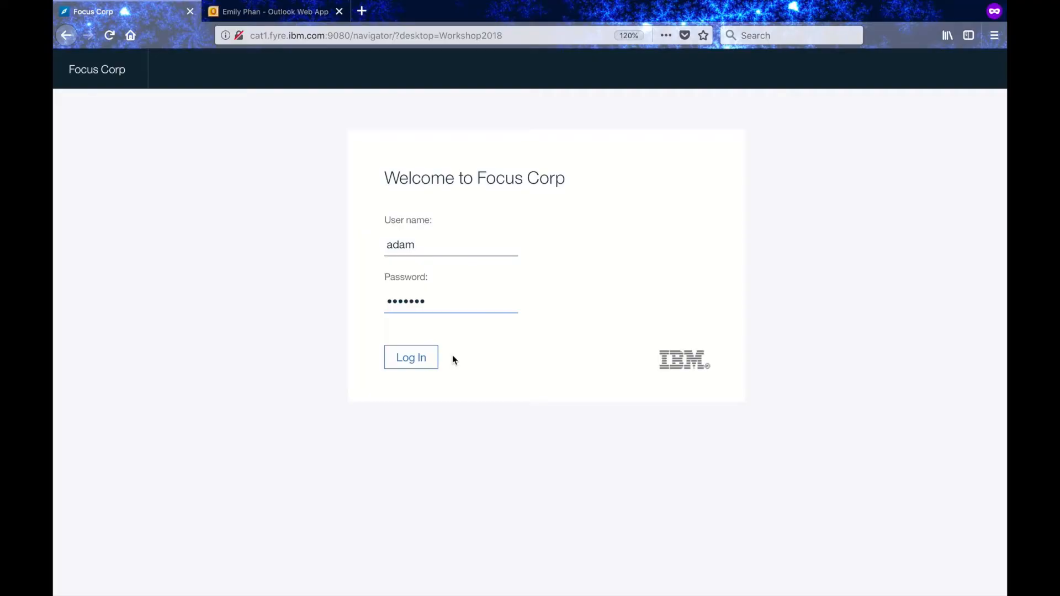
{"action": "left_click", "coordinate": [410, 357]}
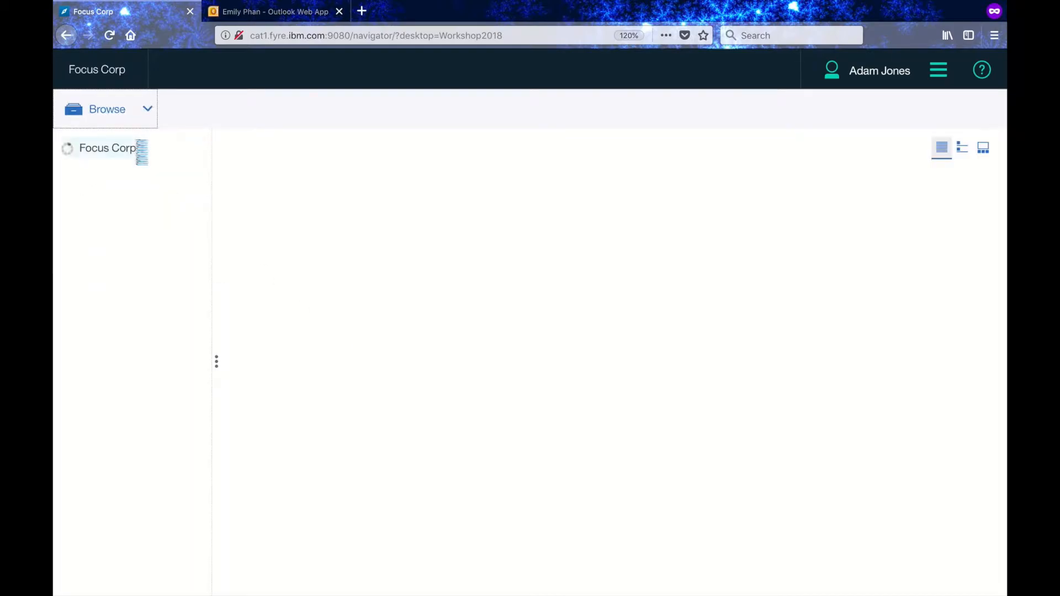
{"action": "left_click", "coordinate": [105, 148]}
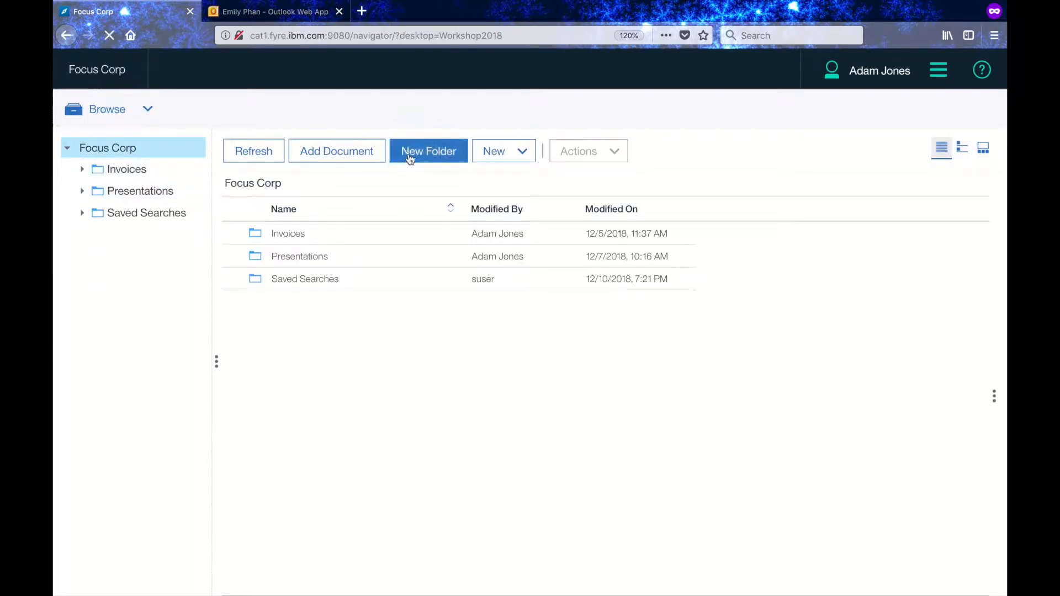
Step: Add a new folder named Legal Review under Focus Corp
{"action": "left_click", "coordinate": [429, 151]}
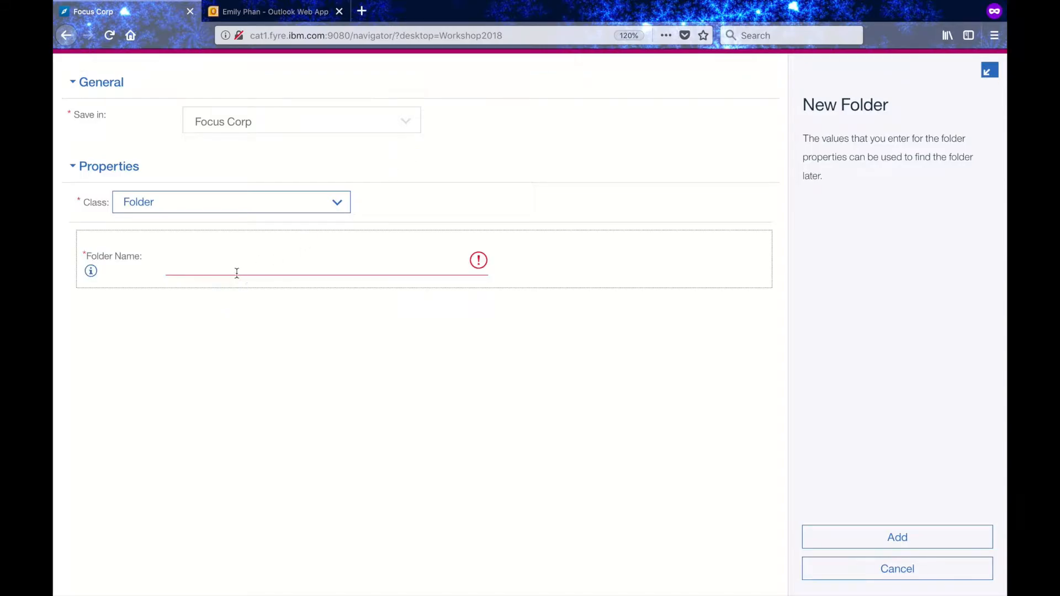
{"action": "type", "text": "Legal Review"}
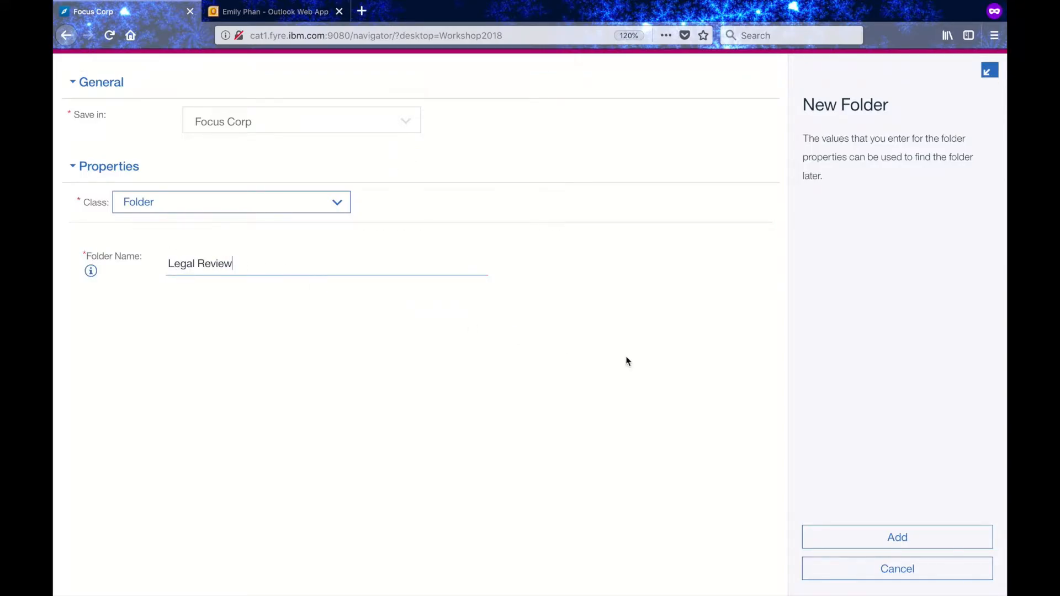
{"action": "left_click", "coordinate": [896, 536]}
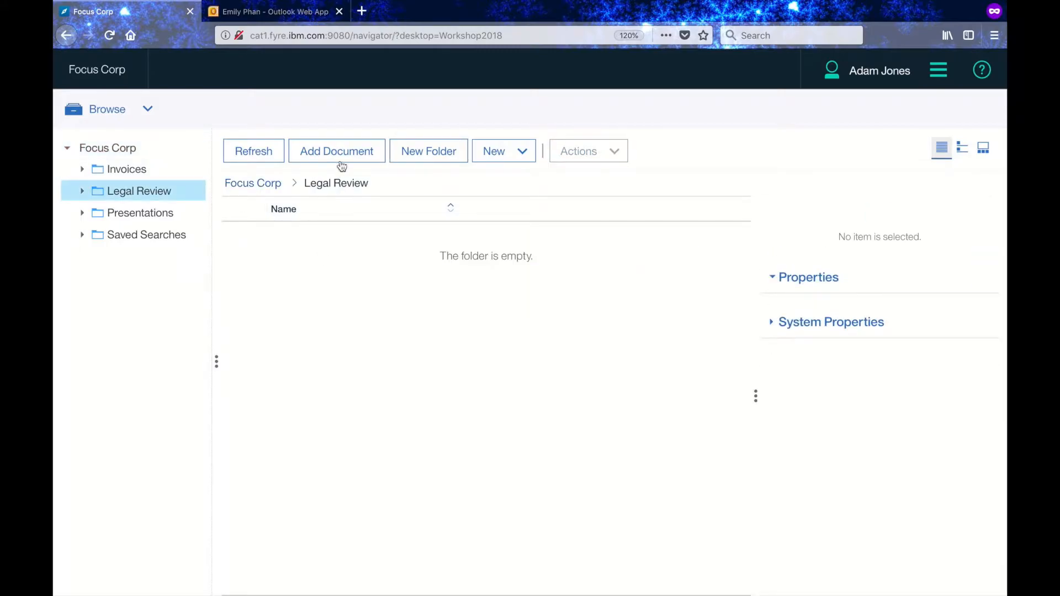
Step: Add the Example Company SOW ABCD-123456 v0.6 PDF to Legal Review and select it
{"action": "left_click", "coordinate": [336, 150]}
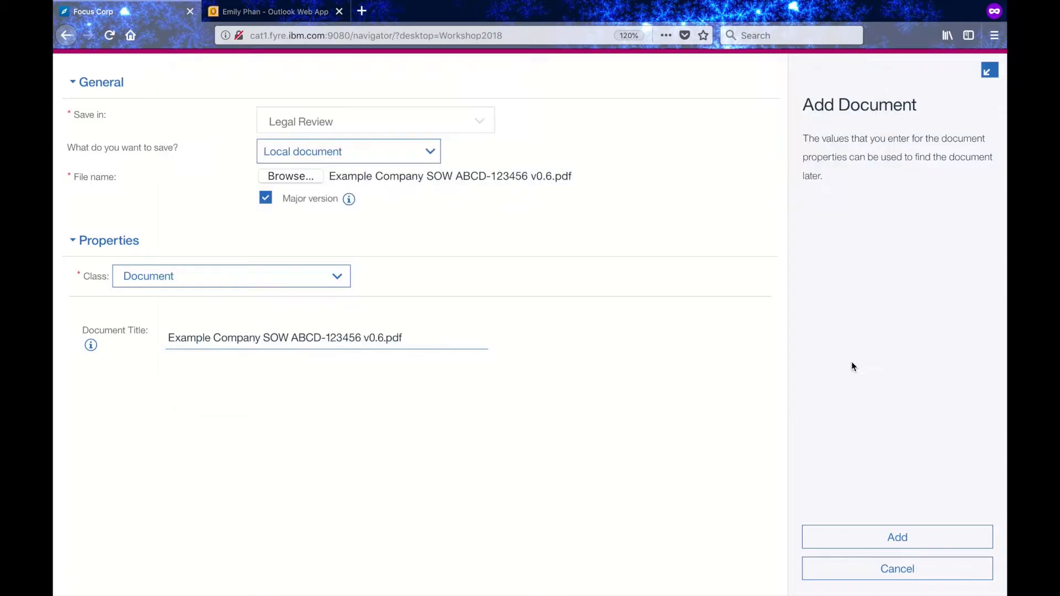
{"action": "left_click", "coordinate": [897, 536]}
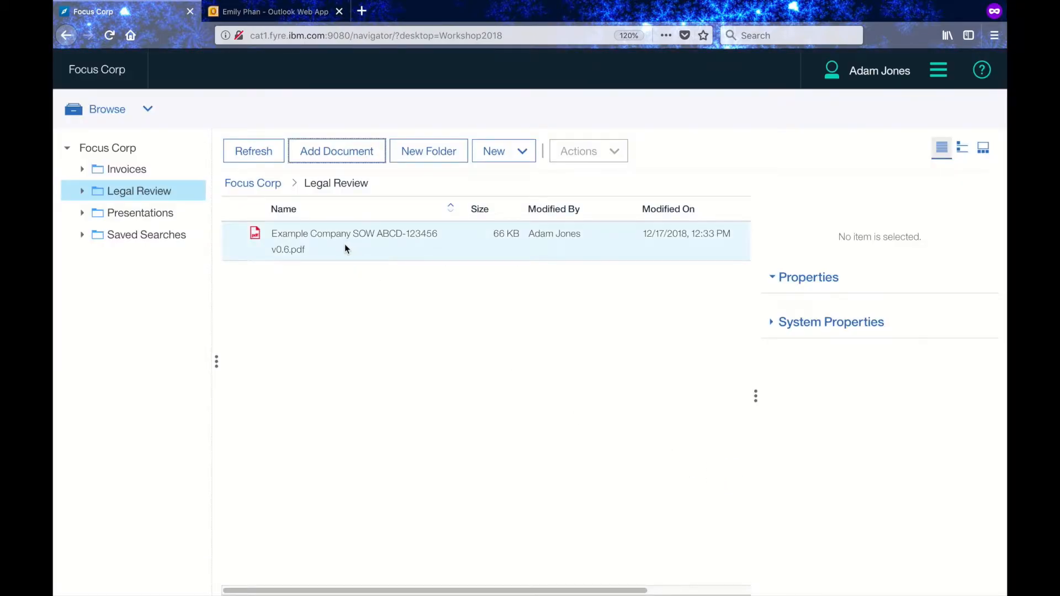
{"action": "left_click", "coordinate": [354, 241]}
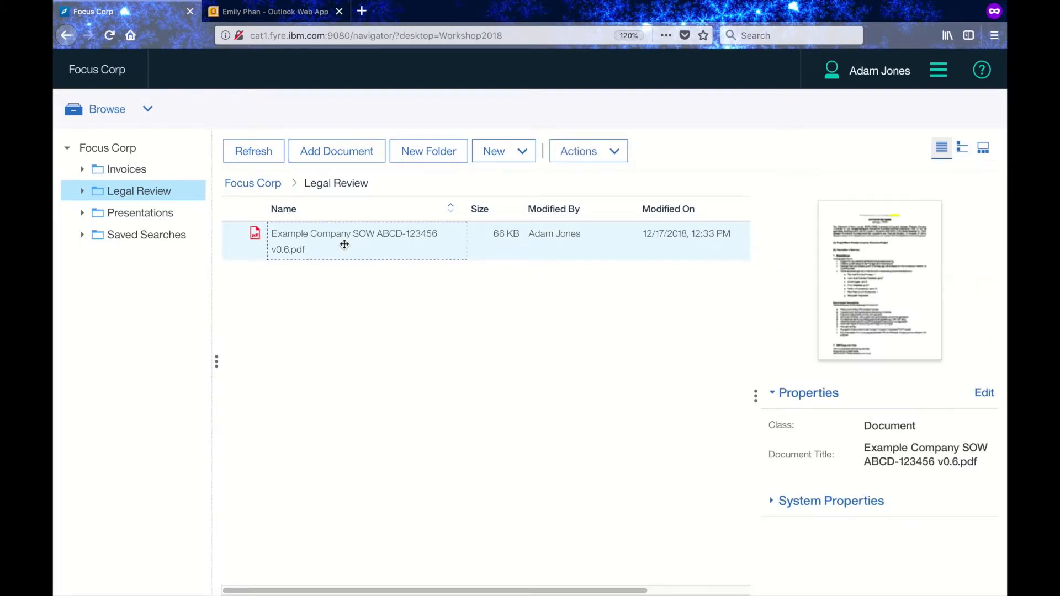
Step: View the SOW and navigate to the fees and expenses table on page 5 of 7
{"action": "double_click", "coordinate": [344, 242]}
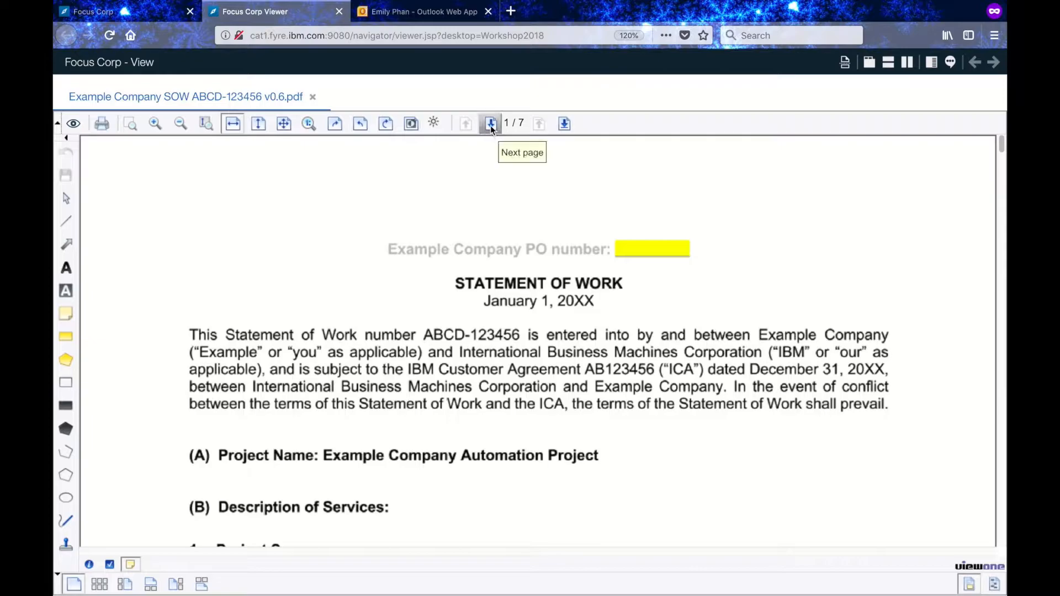
{"action": "left_click", "coordinate": [490, 123]}
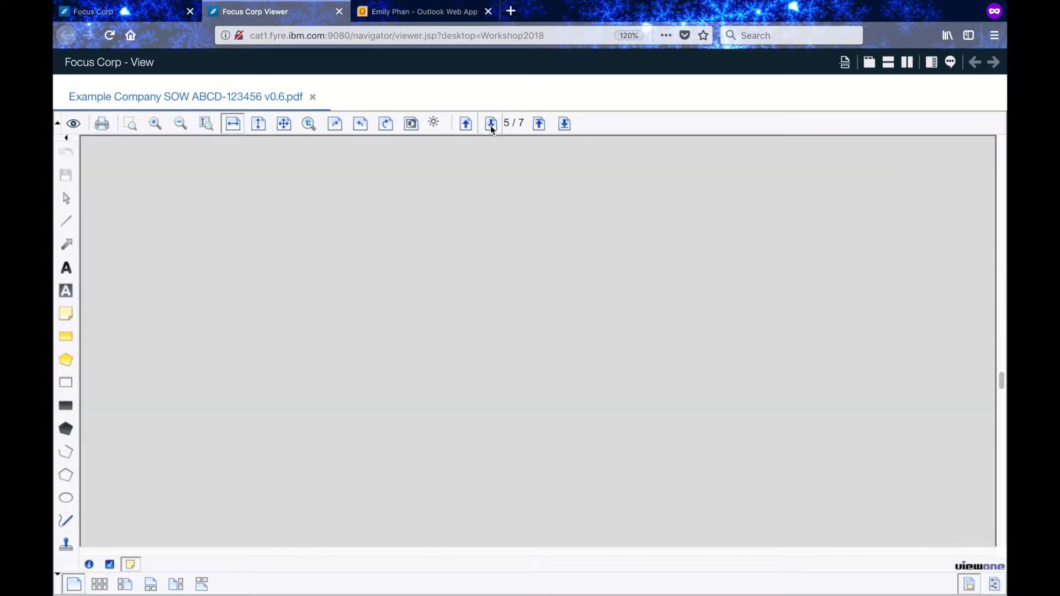
{"action": "left_click", "coordinate": [491, 123]}
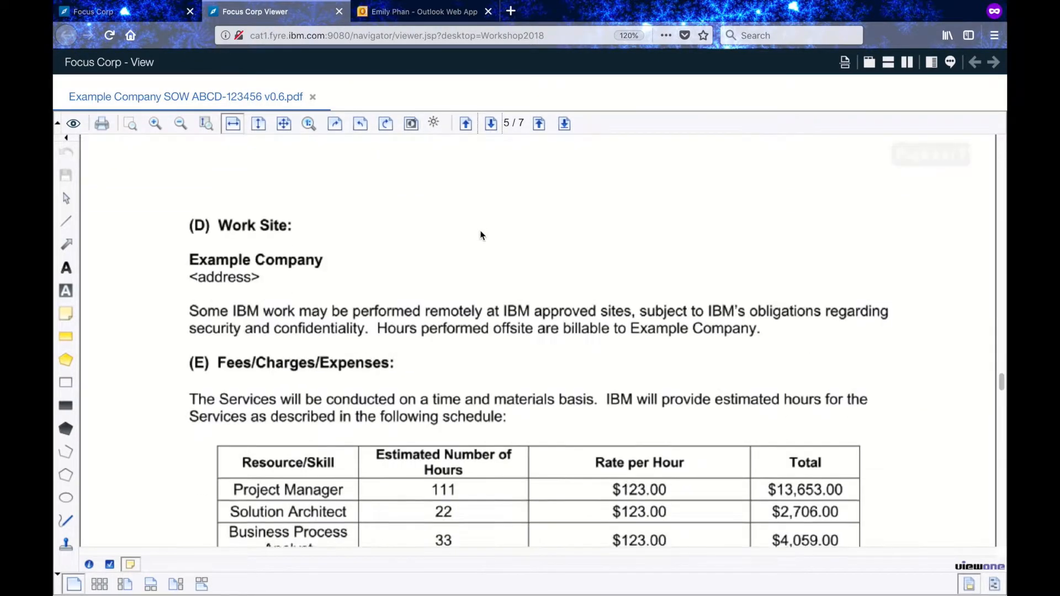
{"action": "scroll", "scroll_direction": "down", "scroll_amount": 3}
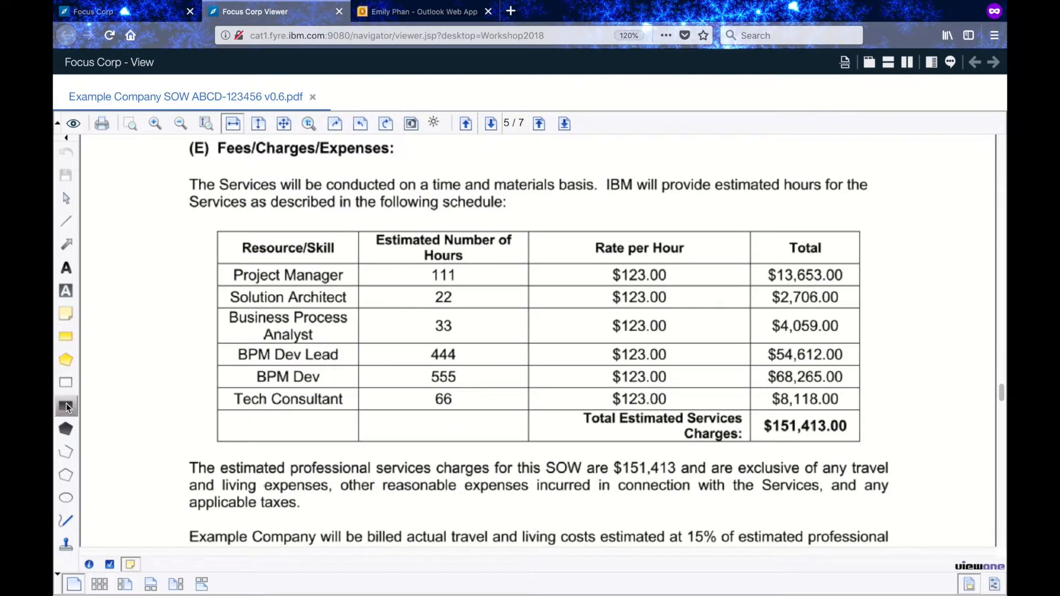
{"action": "left_click", "coordinate": [66, 406]}
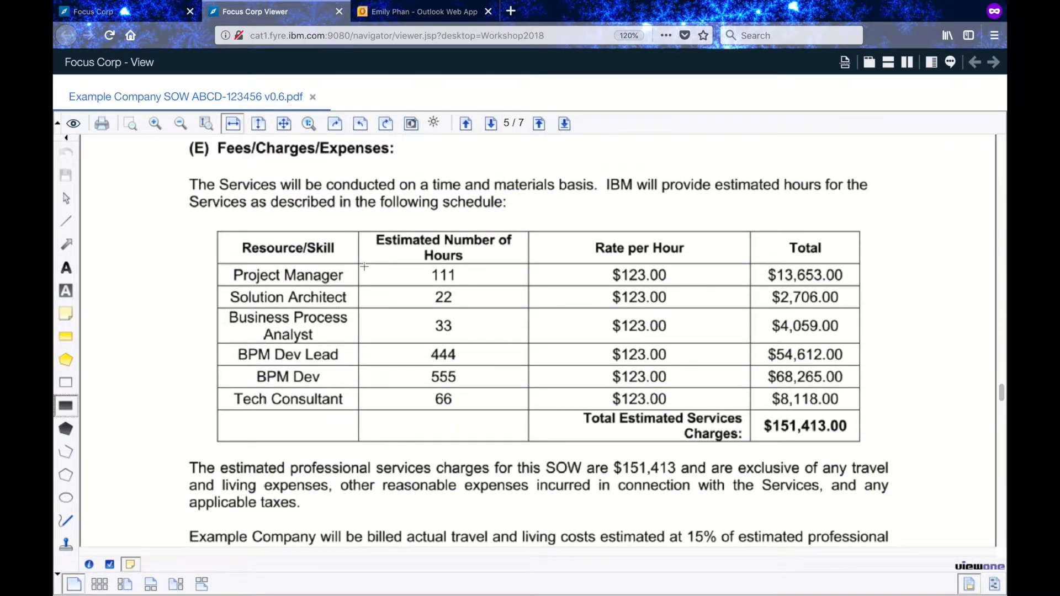
Step: Redact the table's hours, rates and totals columns with reason Pricing
{"action": "left_click_drag", "start_coordinate": [363, 264], "coordinate": [857, 409]}
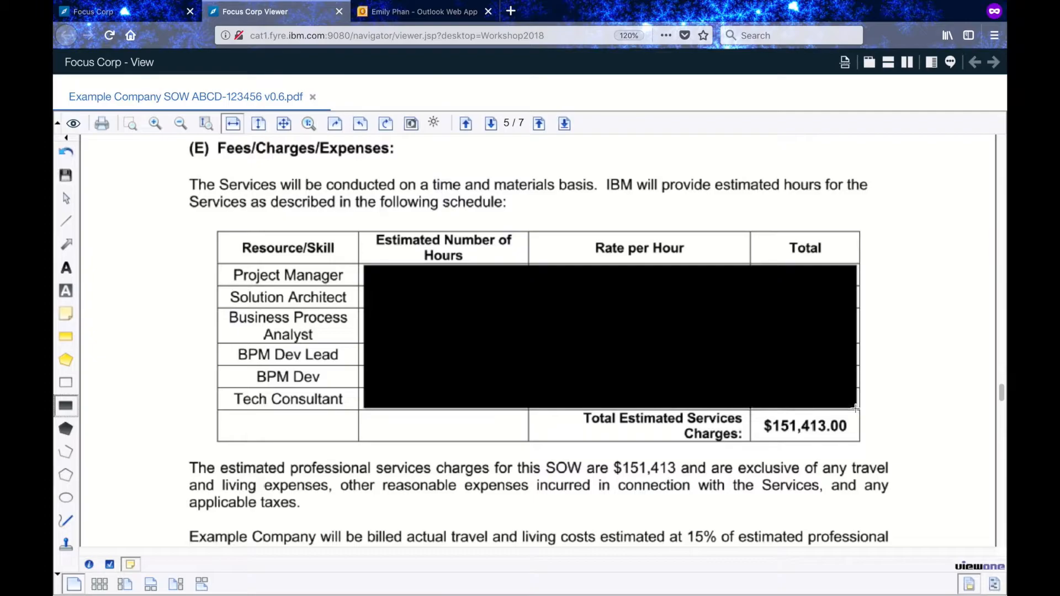
{"action": "left_click", "coordinate": [597, 332]}
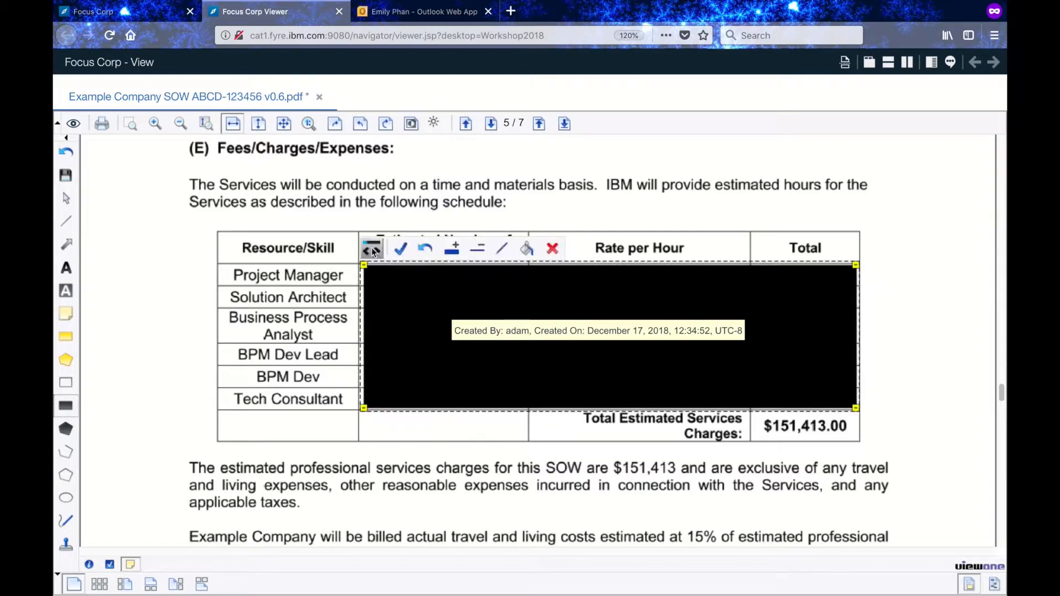
{"action": "left_click", "coordinate": [399, 249]}
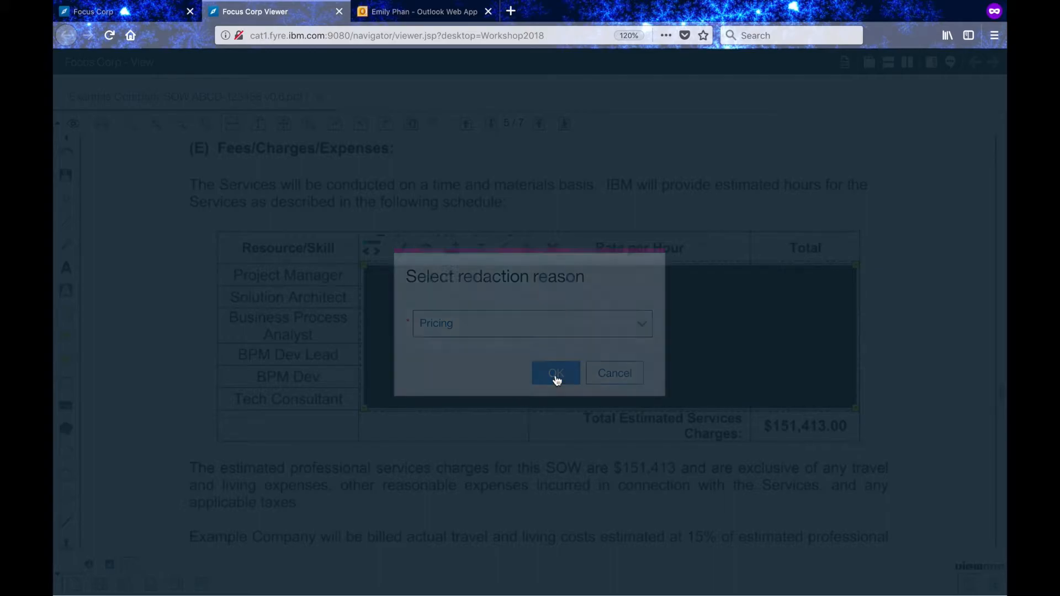
{"action": "left_click", "coordinate": [555, 373]}
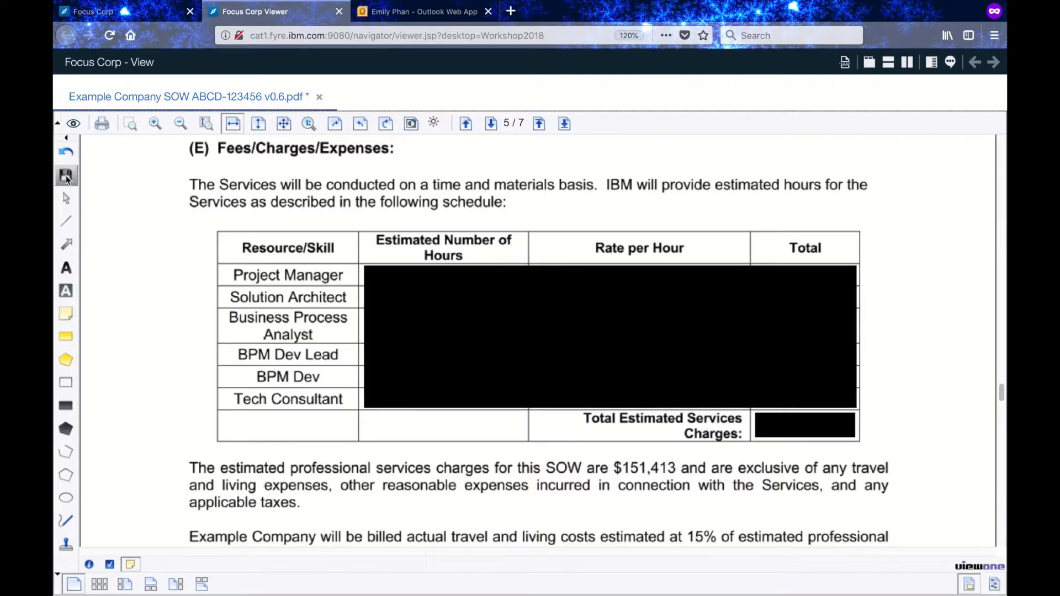
Step: Save the redacted SOW and start an external share of the Legal Review folder
{"action": "left_click", "coordinate": [65, 175]}
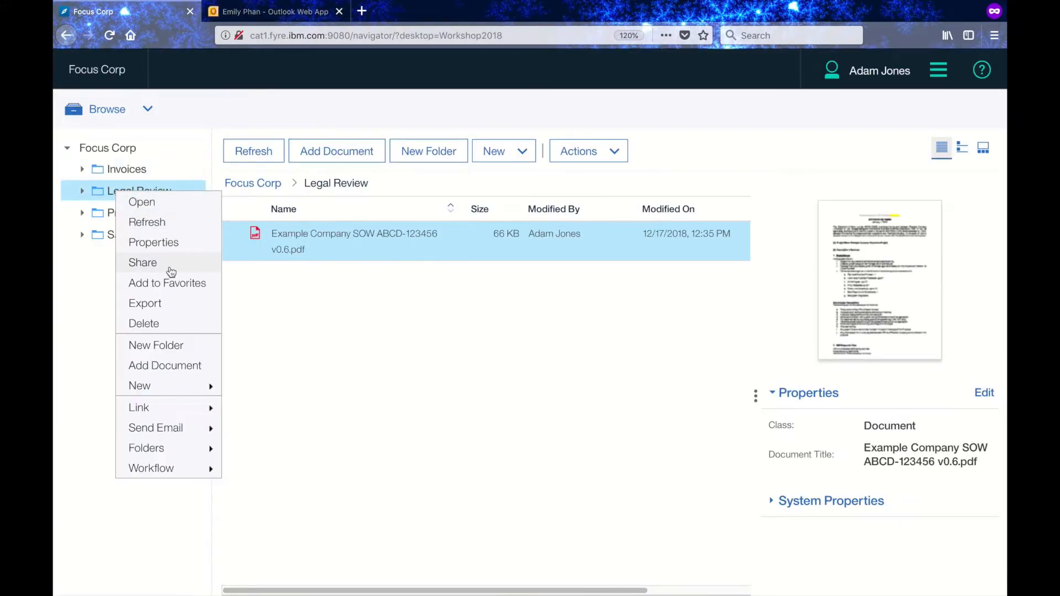
{"action": "mouse_move", "coordinate": [184, 268]}
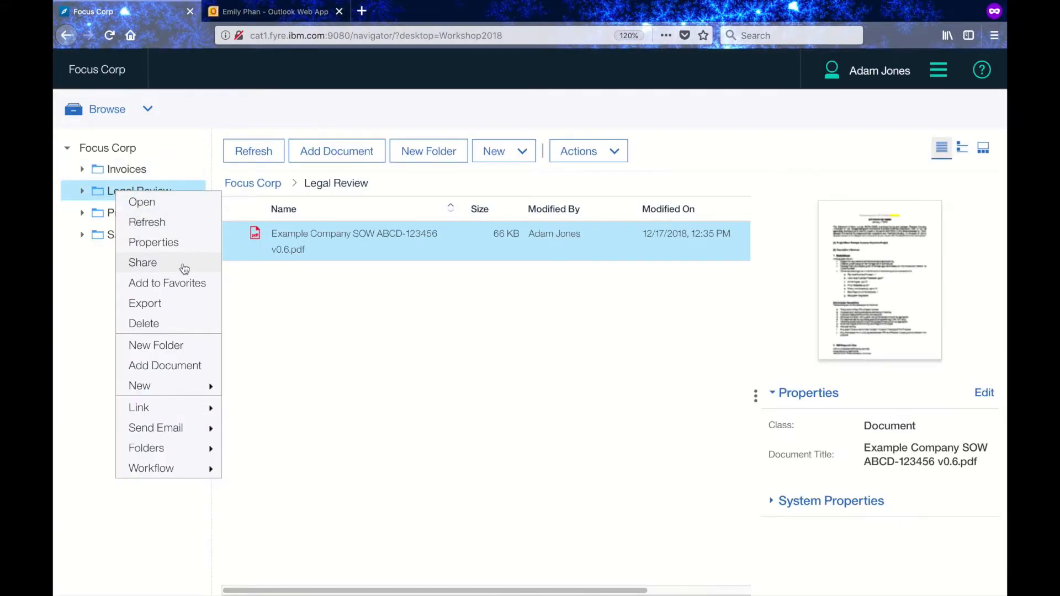
{"action": "left_click", "coordinate": [142, 263]}
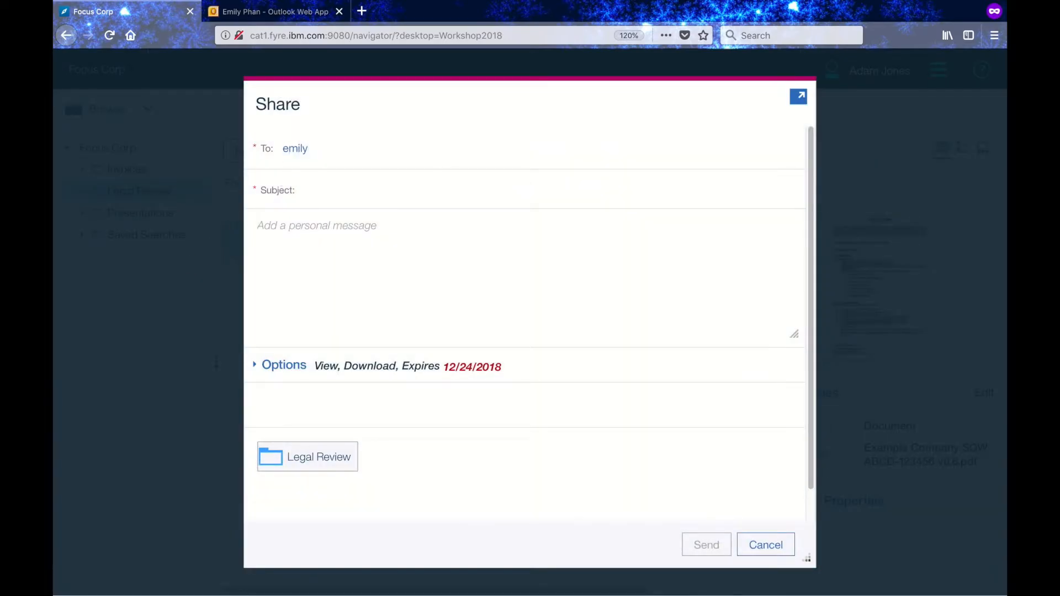
{"action": "type", "text": "DOU Review"}
{"action": "type", "text": "Emily, please review the DOU and provide any additional documentation"}
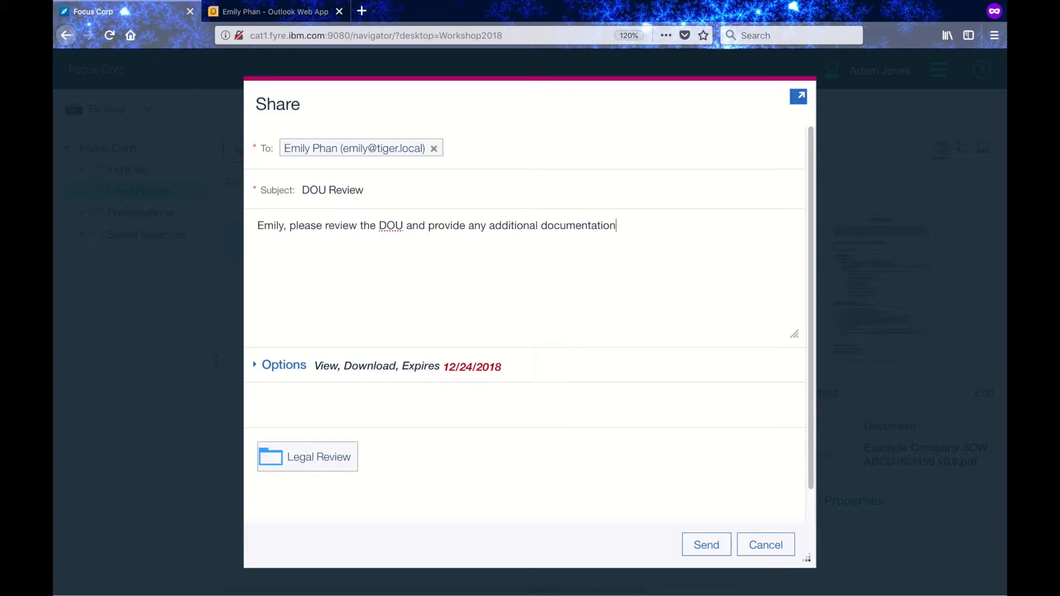
{"action": "left_click", "coordinate": [283, 365]}
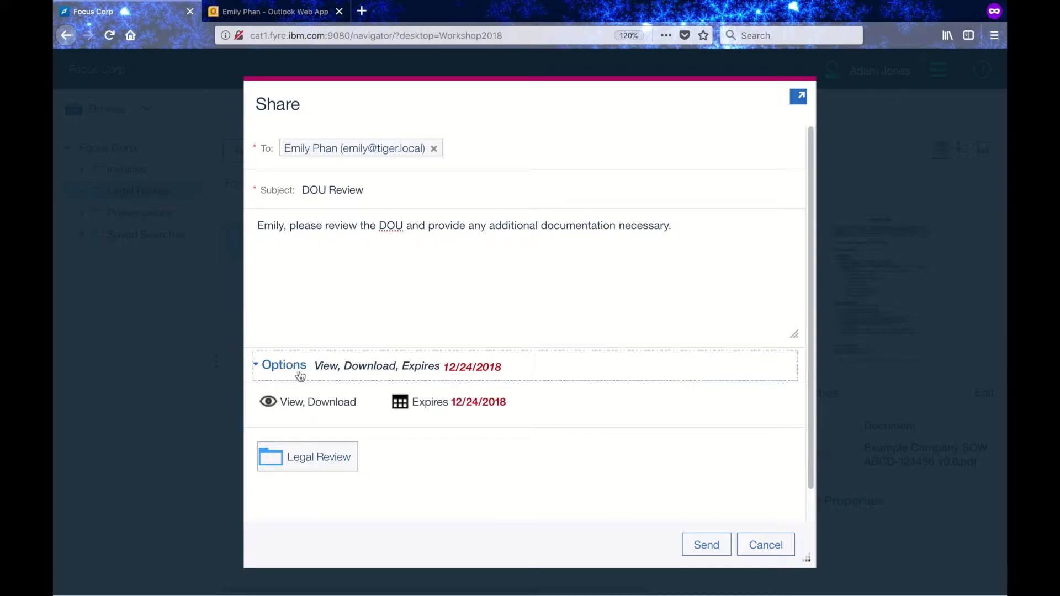
Step: Grant View, Download plus Upload Documents to Folder permission
{"action": "left_click", "coordinate": [308, 402]}
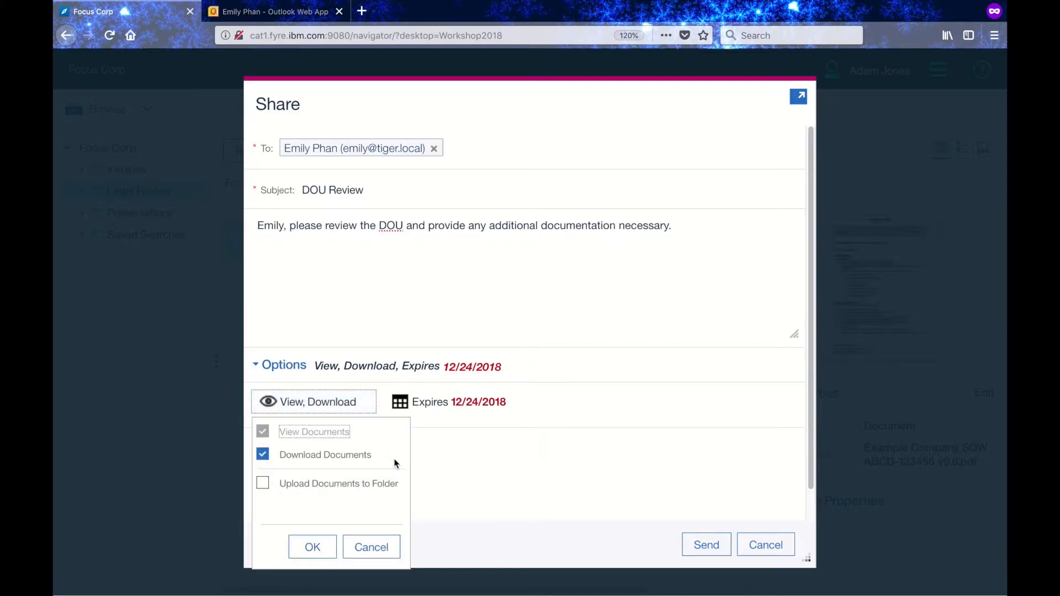
{"action": "left_click", "coordinate": [262, 483]}
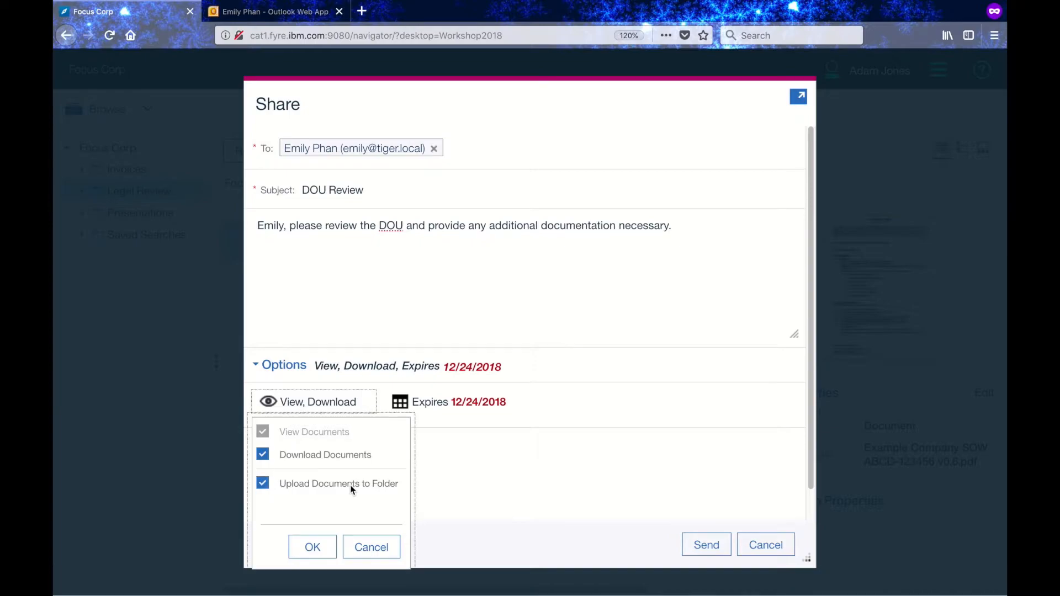
{"action": "left_click", "coordinate": [312, 547]}
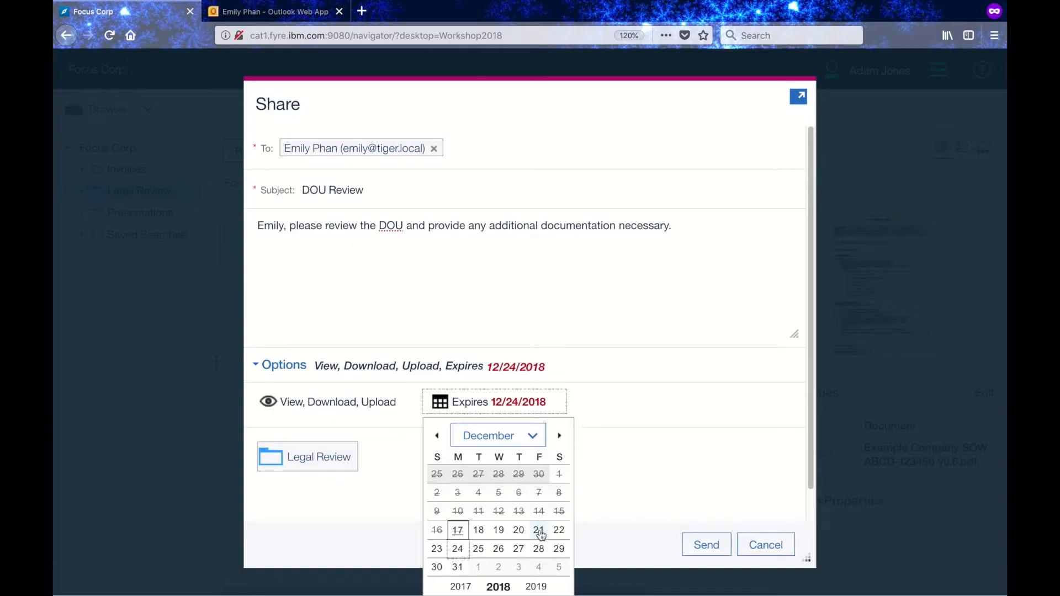
{"action": "left_click", "coordinate": [538, 530]}
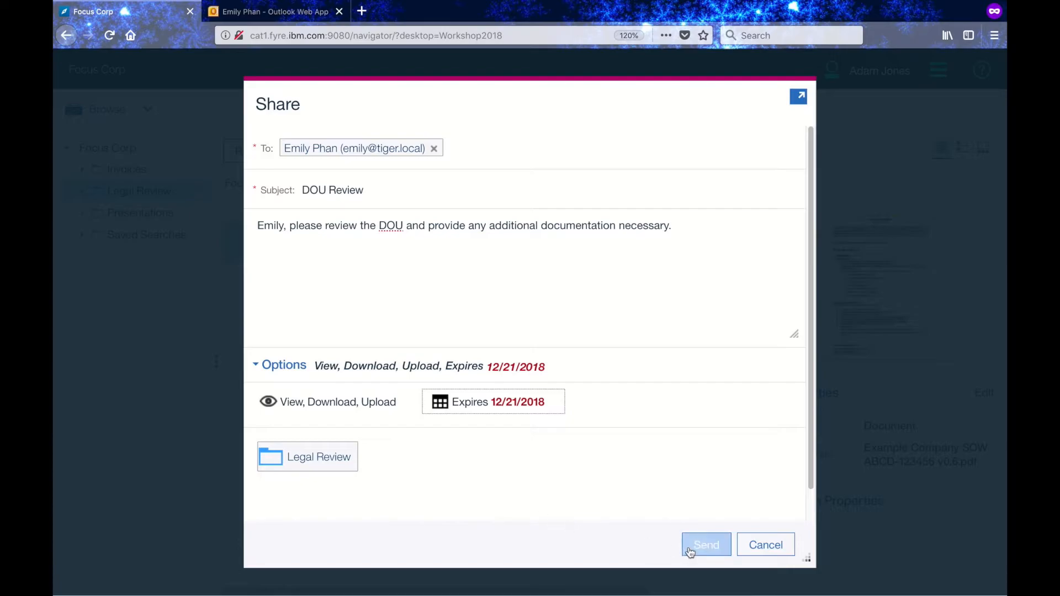
{"action": "left_click", "coordinate": [706, 544]}
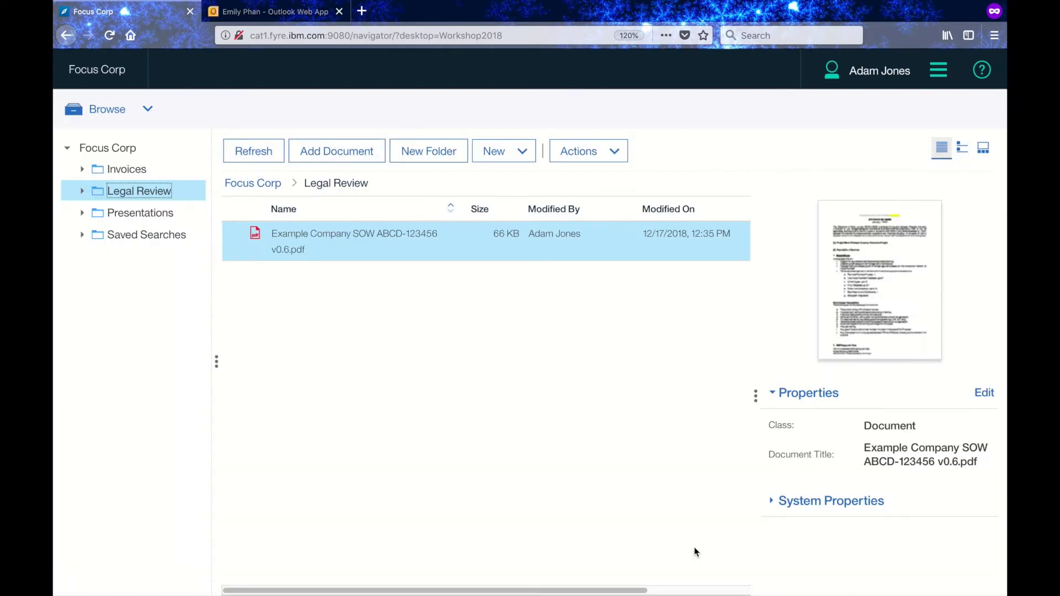
{"action": "left_click", "coordinate": [108, 110]}
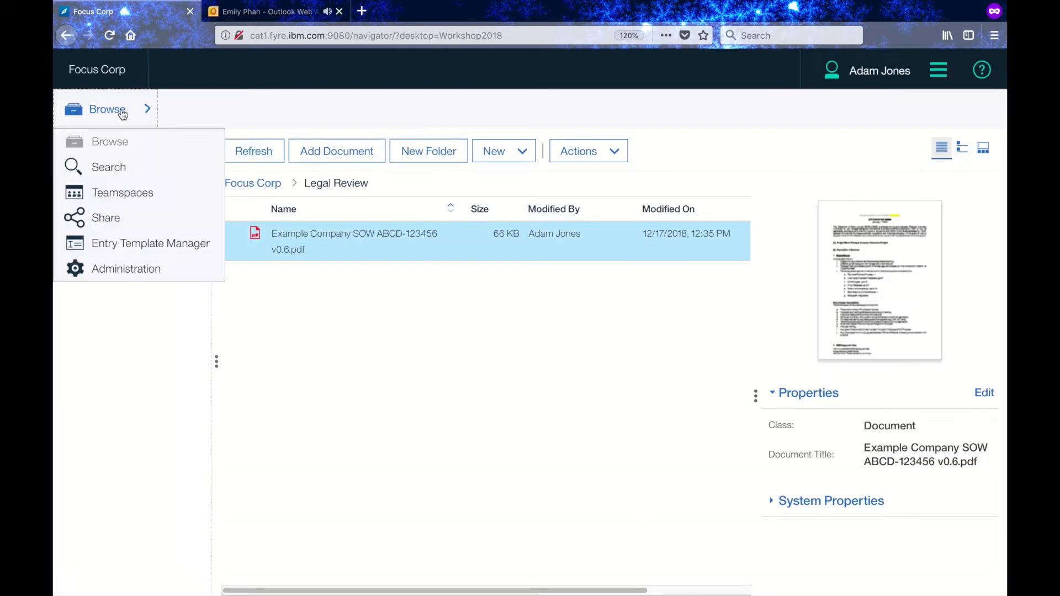
Step: Review Legal Review under My Shares — personal message, access rights, Dec 21, 2018 expiry — then go to Emily's mailbox
{"action": "left_click", "coordinate": [106, 217]}
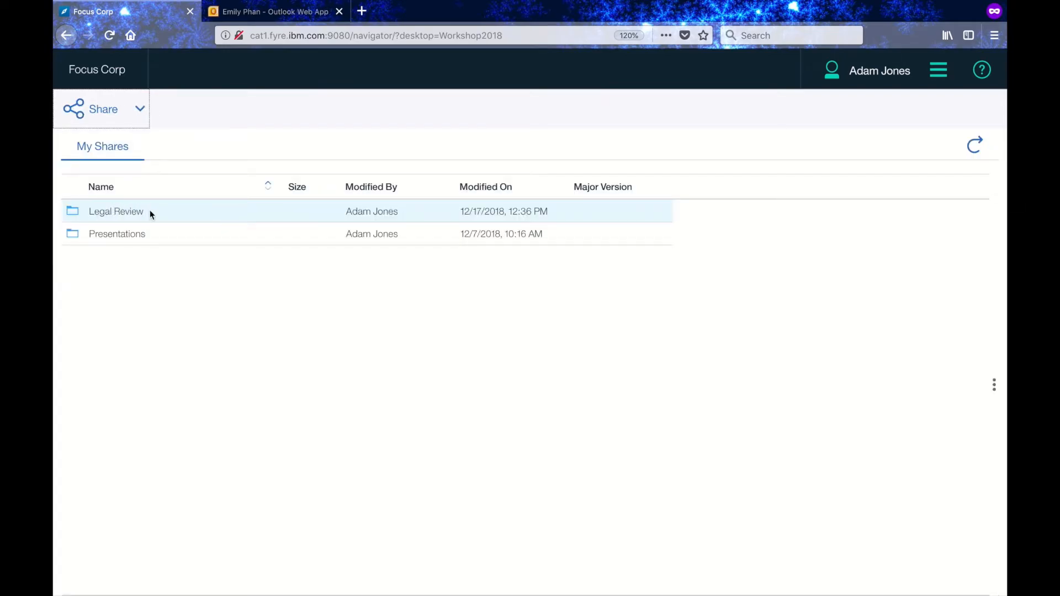
{"action": "left_click", "coordinate": [116, 211]}
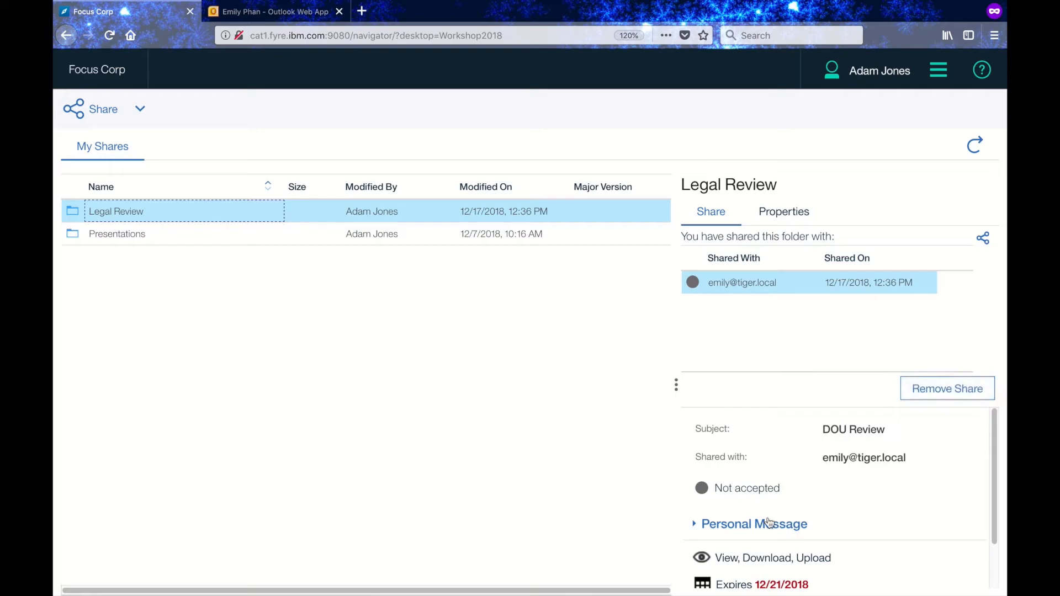
{"action": "left_click", "coordinate": [773, 557]}
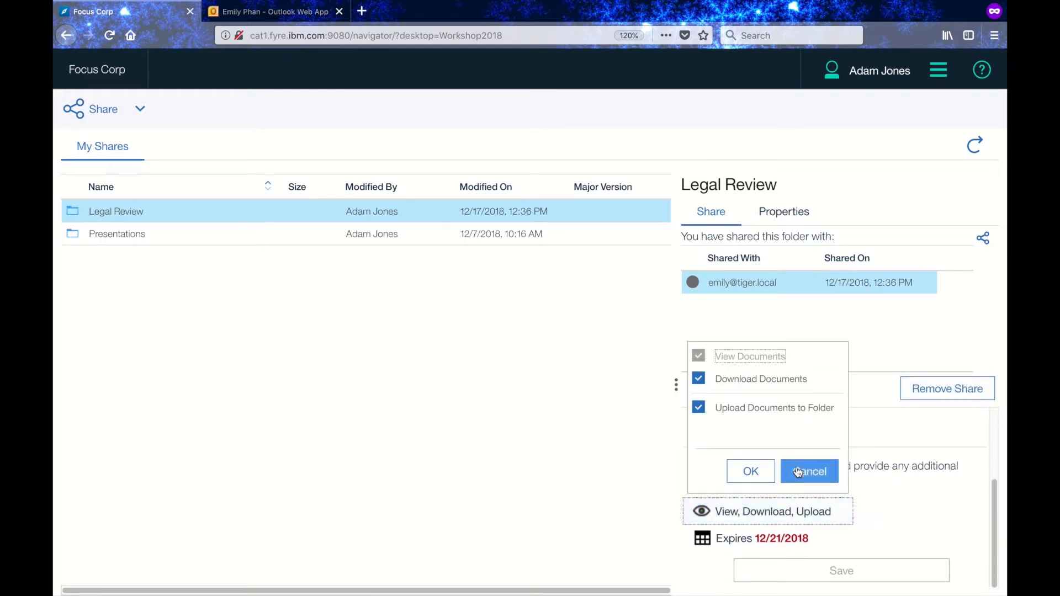
{"action": "left_click", "coordinate": [809, 471]}
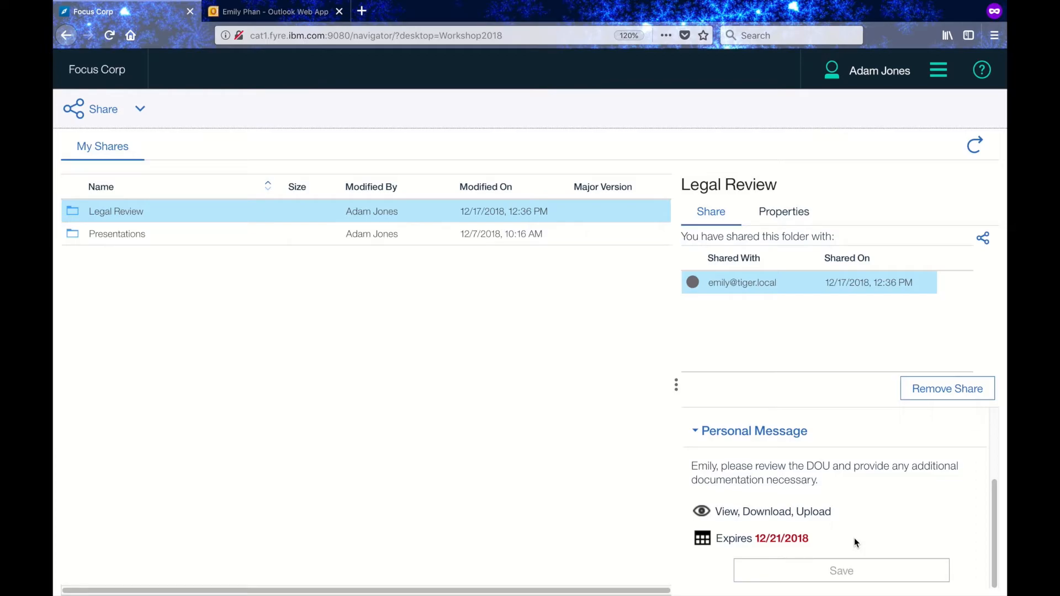
{"action": "left_click", "coordinate": [275, 11]}
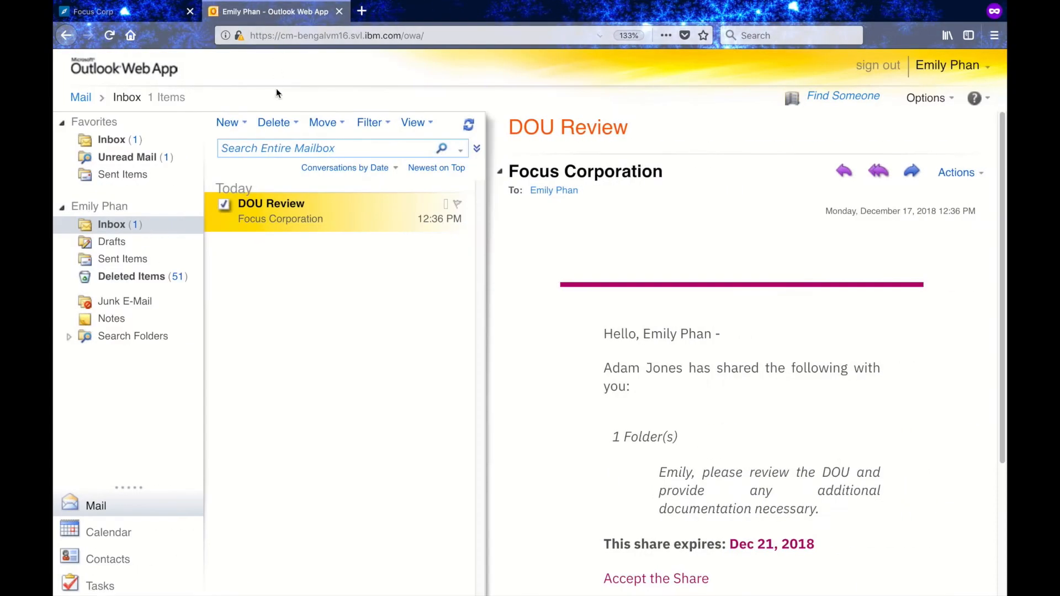
{"action": "mouse_move", "coordinate": [304, 210]}
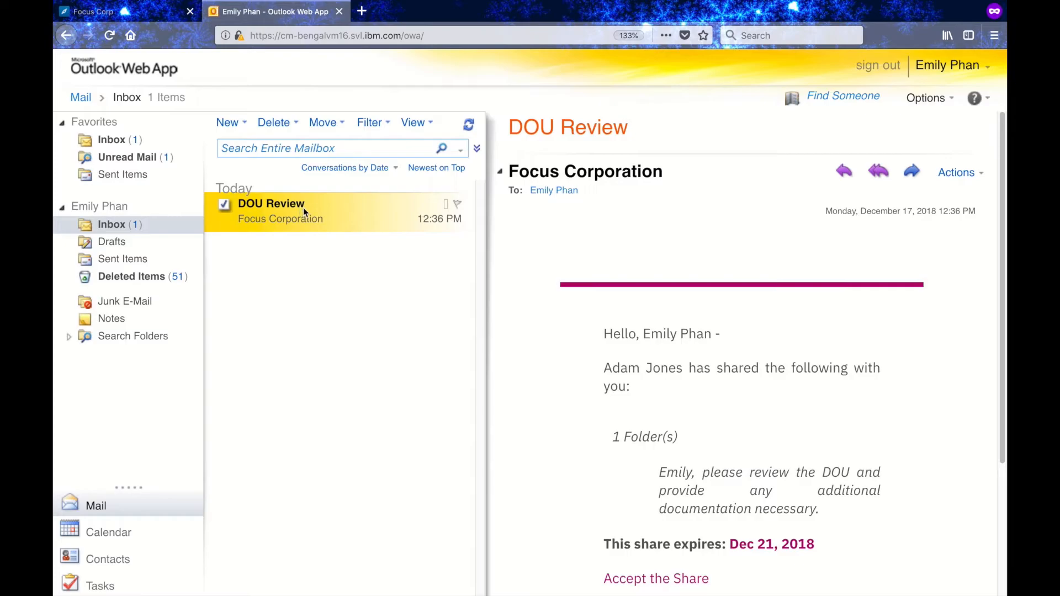
{"action": "mouse_move", "coordinate": [768, 514]}
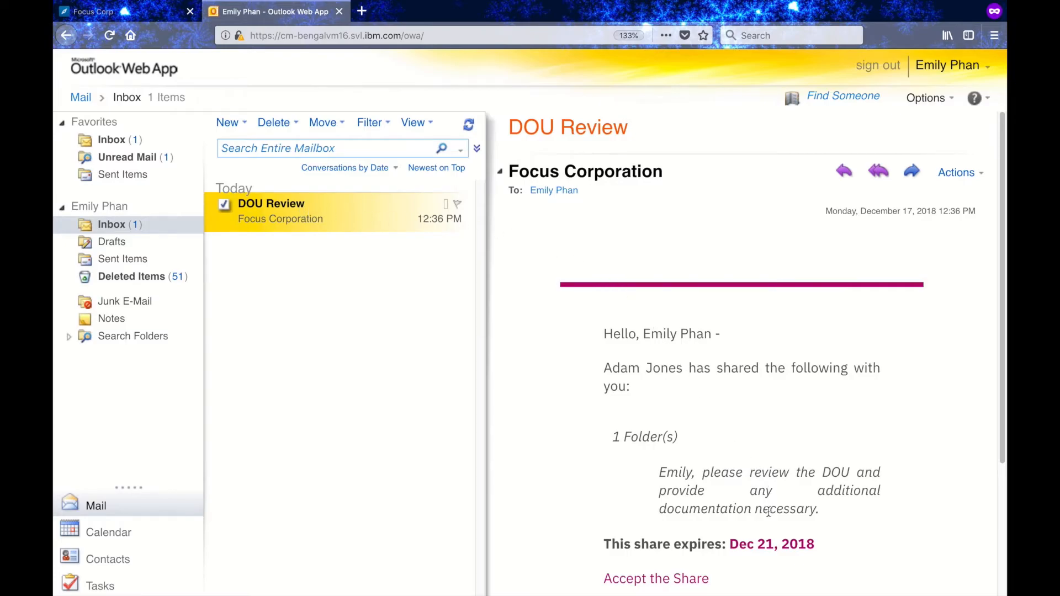
Step: Accept the share from the DOU Review email, reaching the Focus Corp Partner Portal sign-in
{"action": "scroll", "scroll_direction": "down", "scroll_amount": 3}
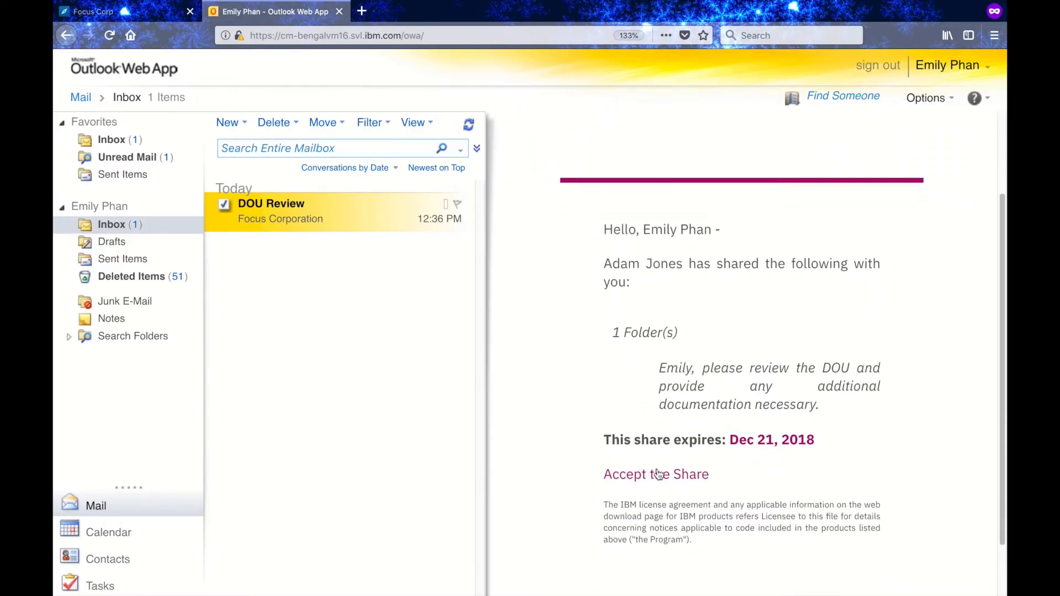
{"action": "left_click", "coordinate": [656, 474]}
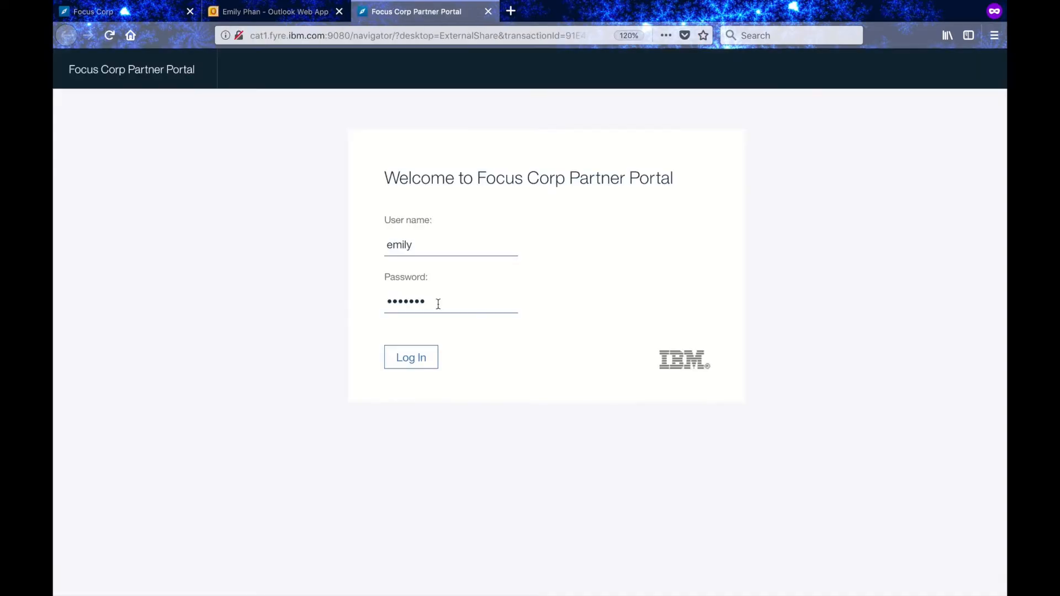
{"action": "left_click", "coordinate": [410, 357]}
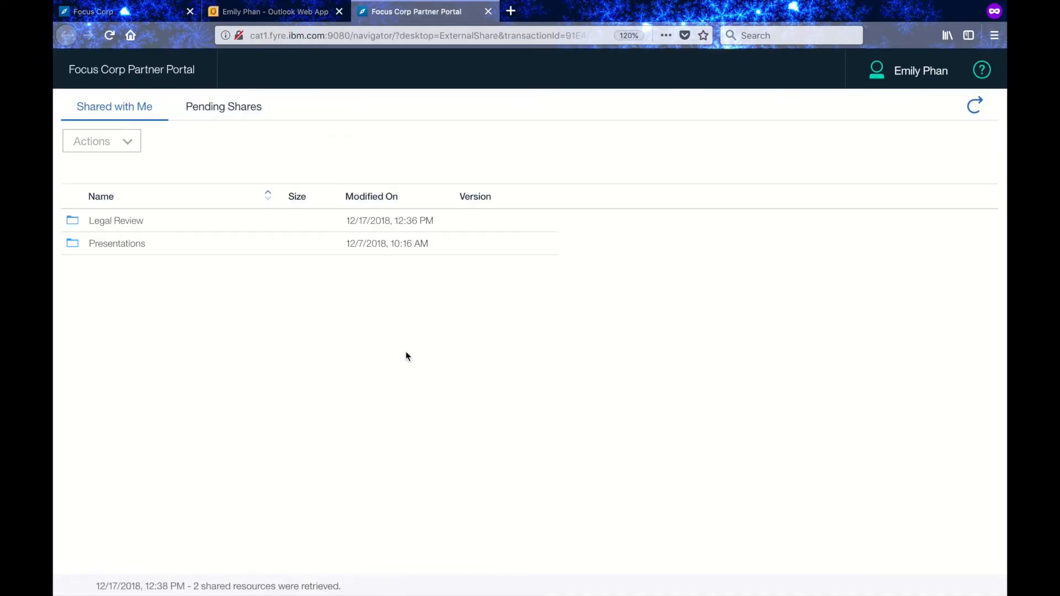
{"action": "left_click", "coordinate": [116, 221]}
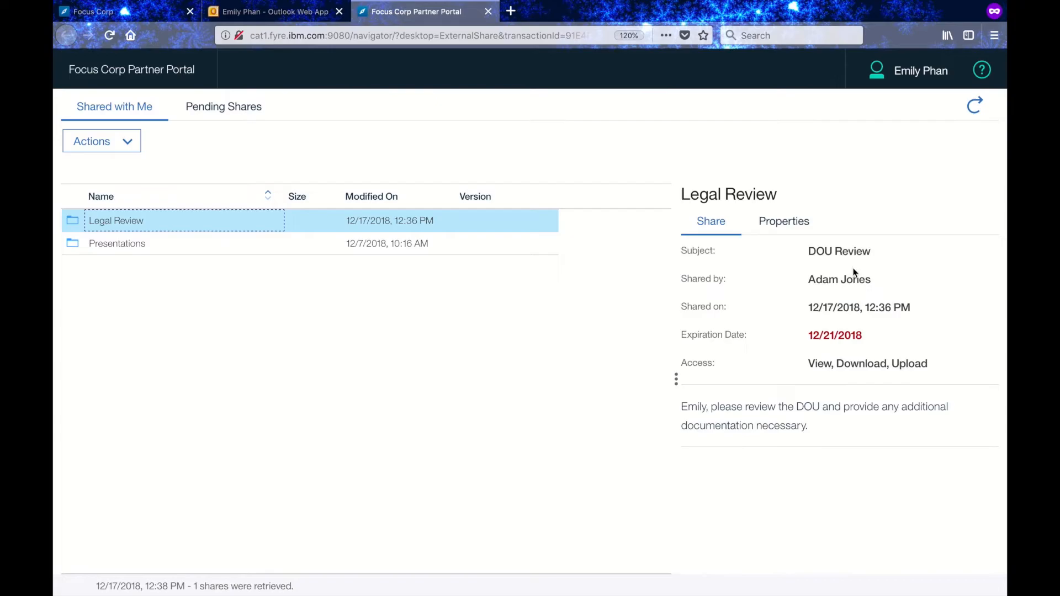
{"action": "mouse_move", "coordinate": [764, 441]}
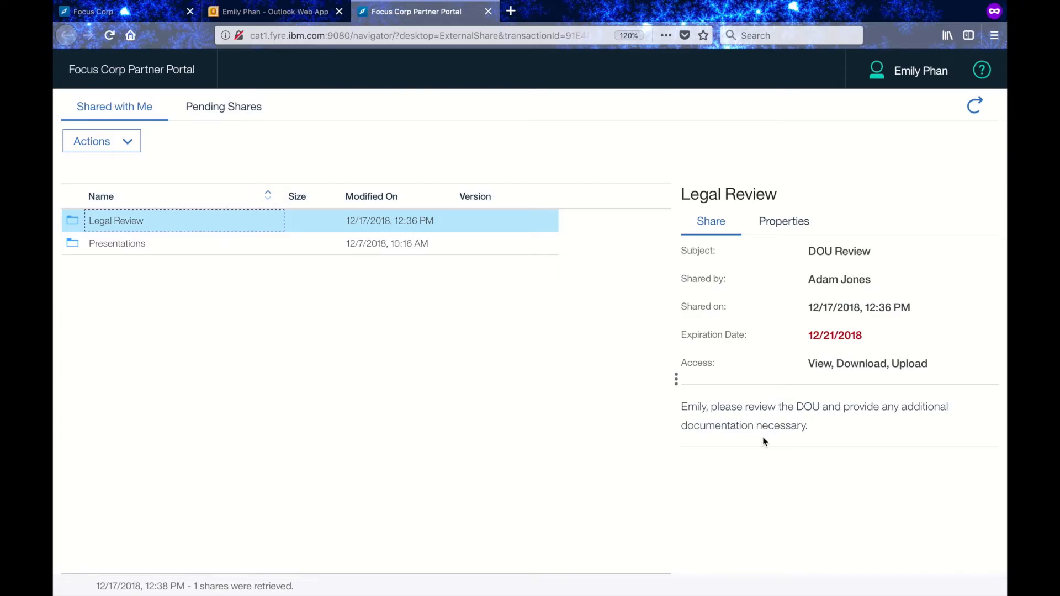
{"action": "double_click", "coordinate": [116, 221]}
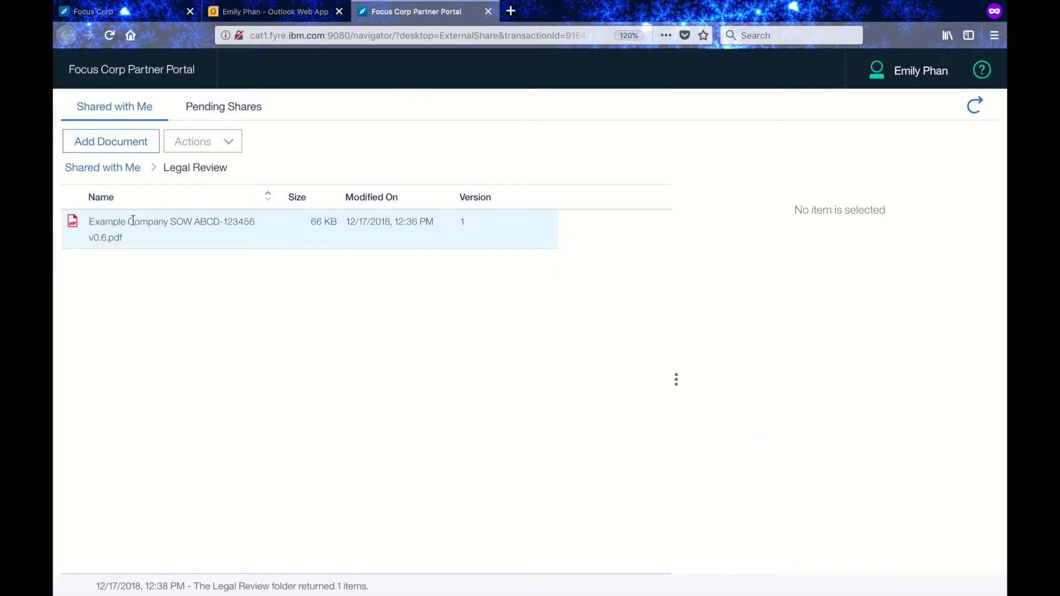
Step: View the SOW PDF with its fees table blacked out, dismiss the download prompt and close the viewer
{"action": "double_click", "coordinate": [171, 222]}
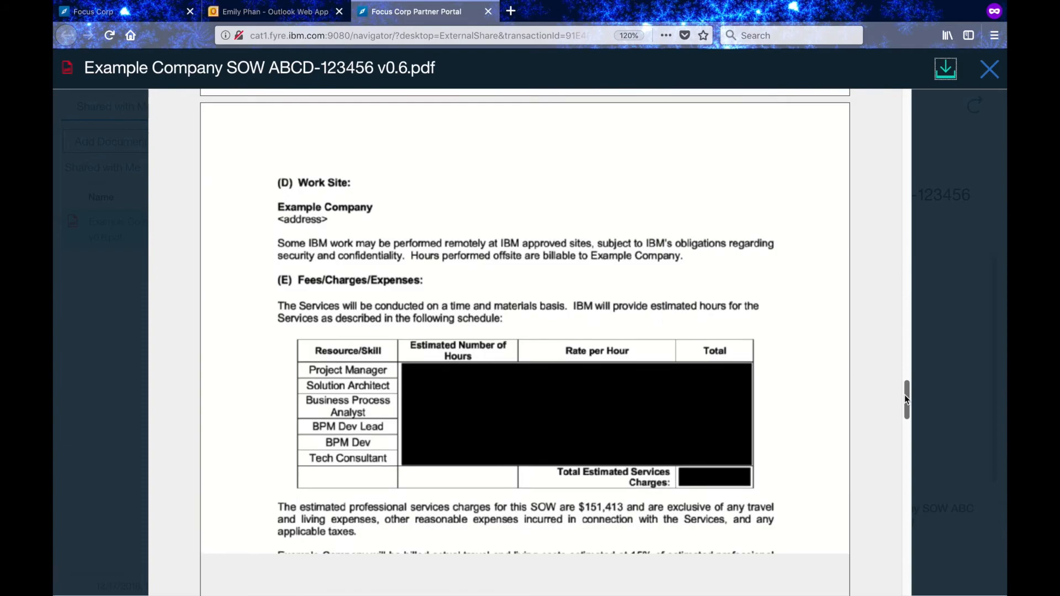
{"action": "scroll", "scroll_direction": "down", "scroll_amount": 3}
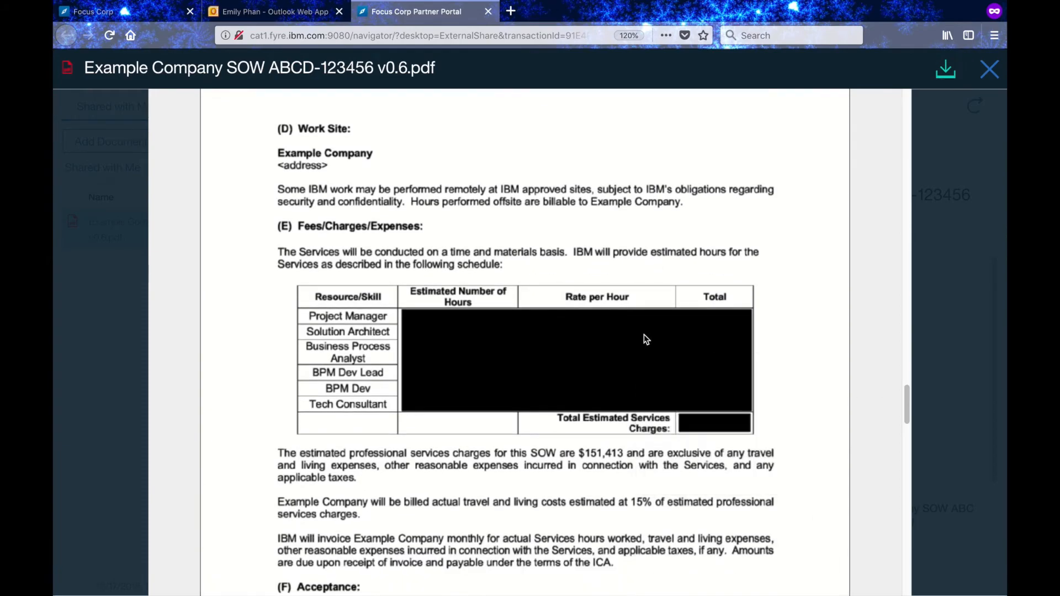
{"action": "left_click", "coordinate": [946, 69]}
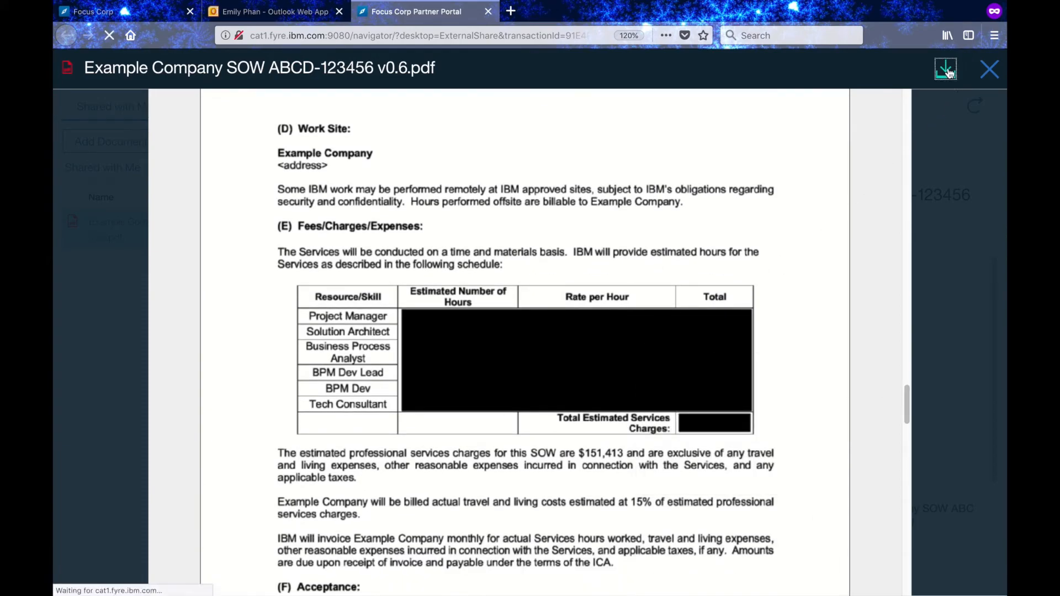
{"action": "left_click", "coordinate": [945, 68]}
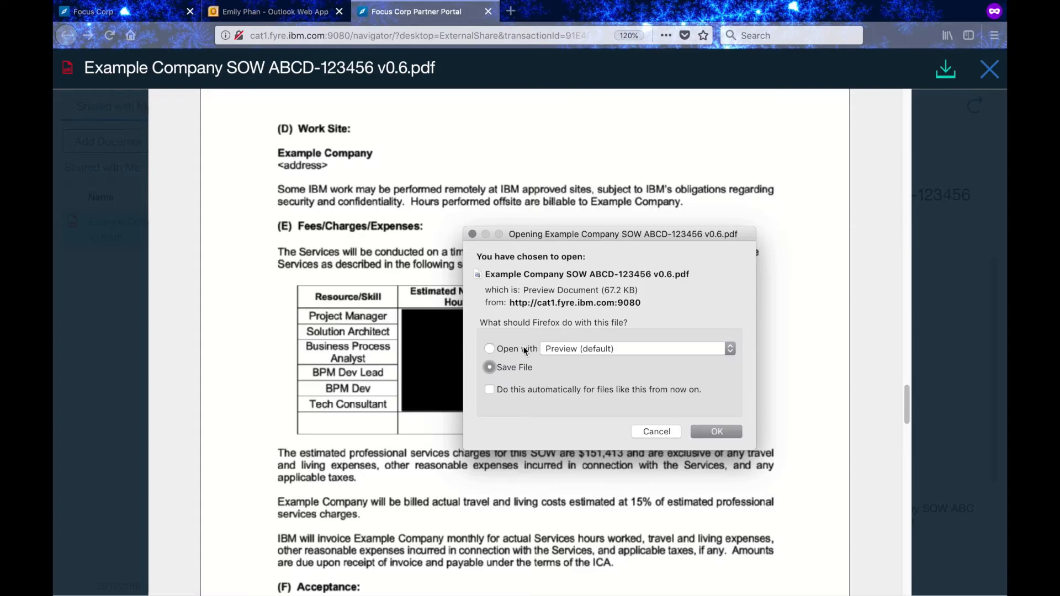
{"action": "mouse_move", "coordinate": [545, 359]}
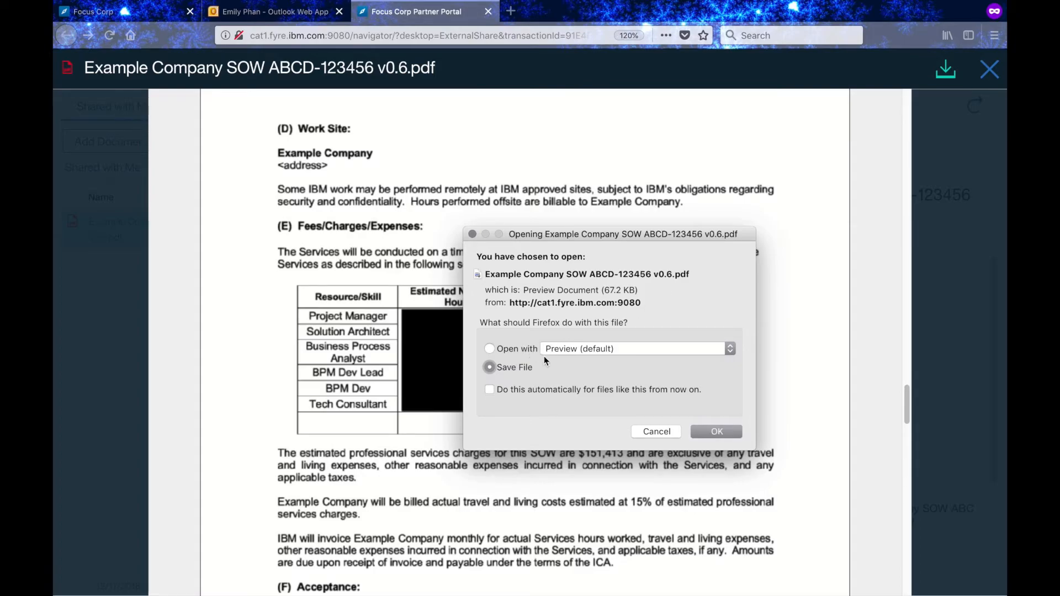
{"action": "left_click", "coordinate": [656, 431]}
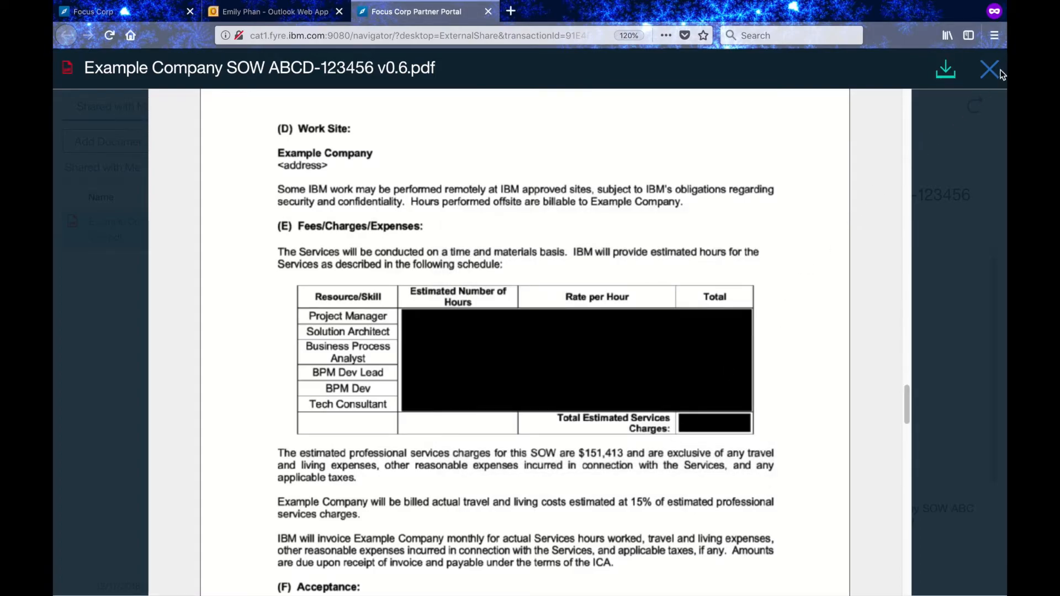
{"action": "left_click", "coordinate": [989, 68]}
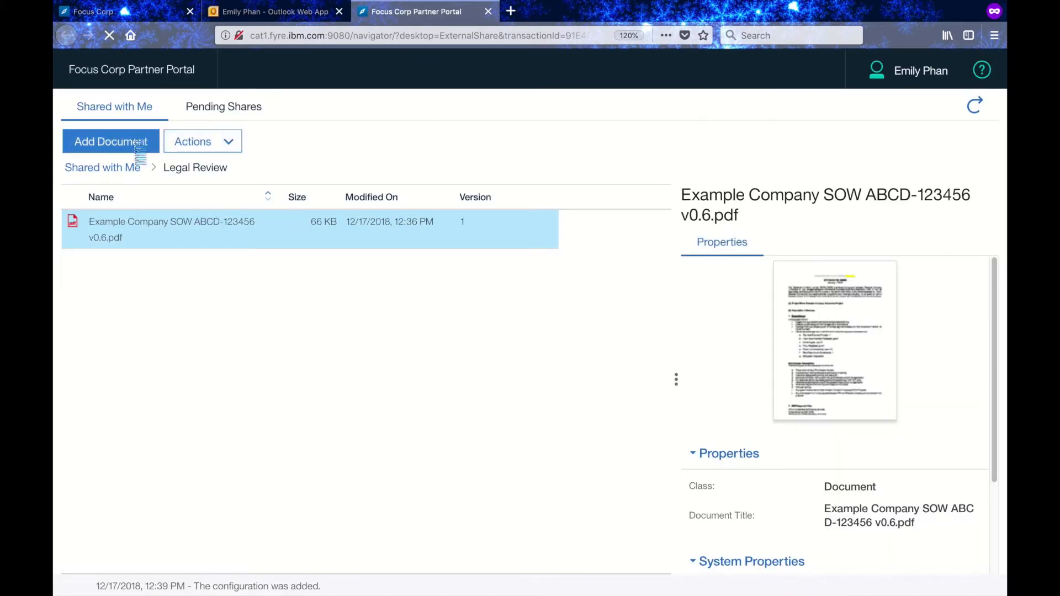
Step: Add Example Privacy Policy.pdf from the computer into the Legal Review folder
{"action": "left_click", "coordinate": [111, 142]}
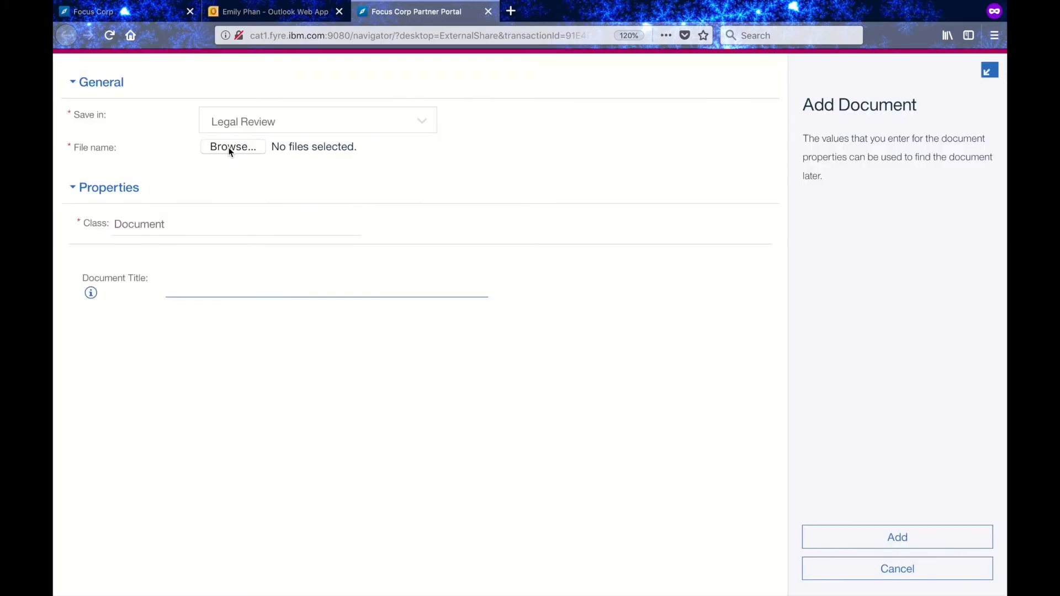
{"action": "left_click", "coordinate": [232, 146]}
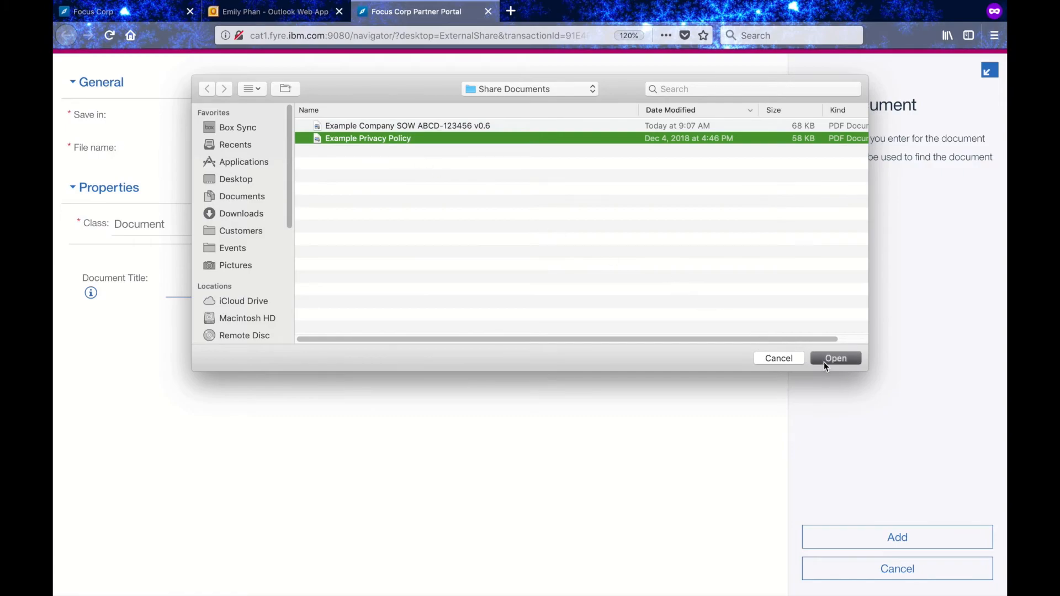
{"action": "left_click", "coordinate": [836, 357]}
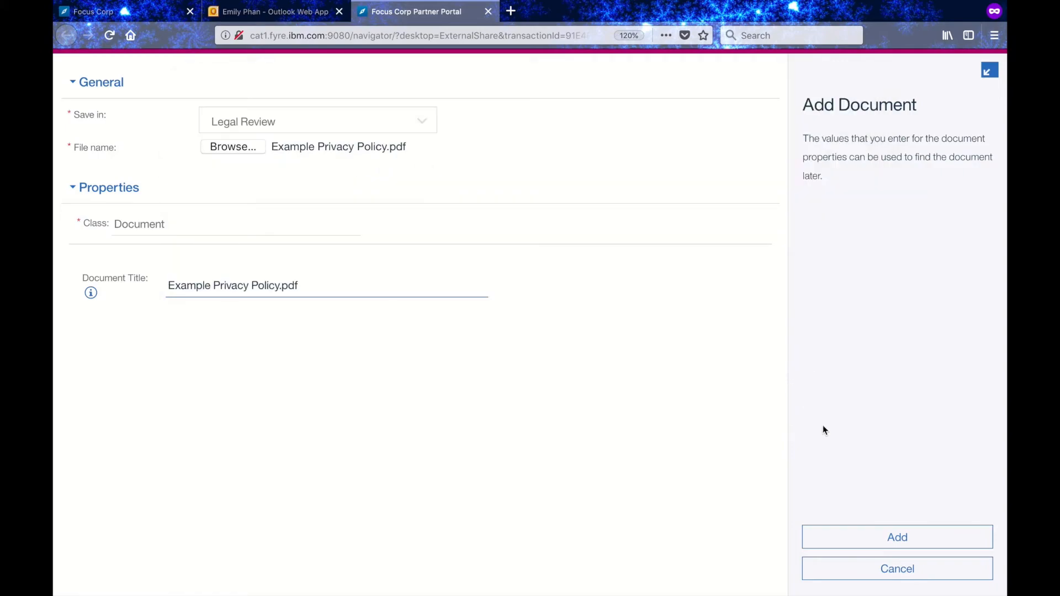
{"action": "left_click", "coordinate": [897, 537]}
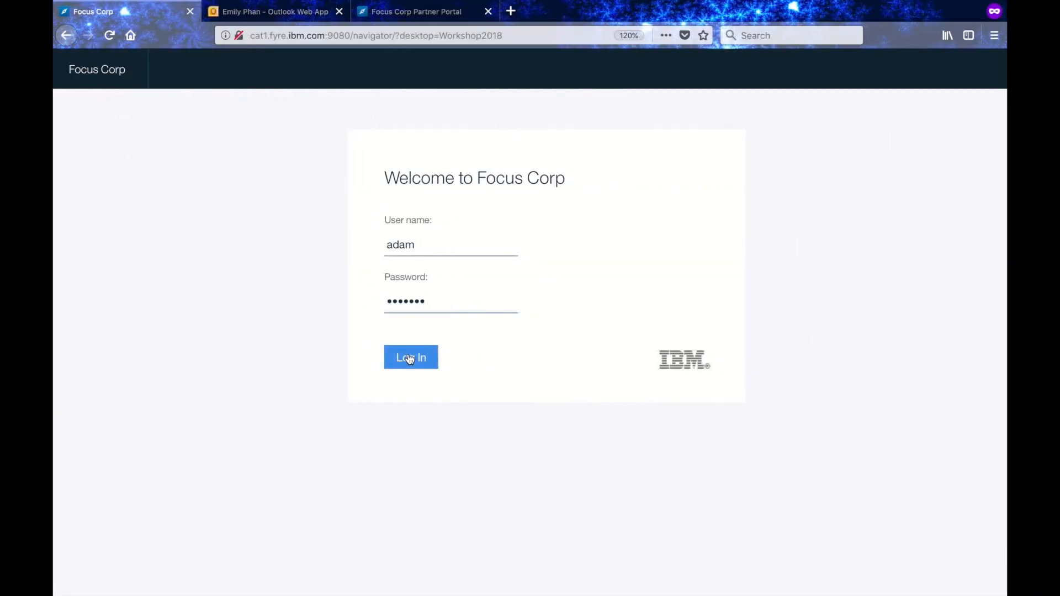
{"action": "left_click", "coordinate": [411, 358]}
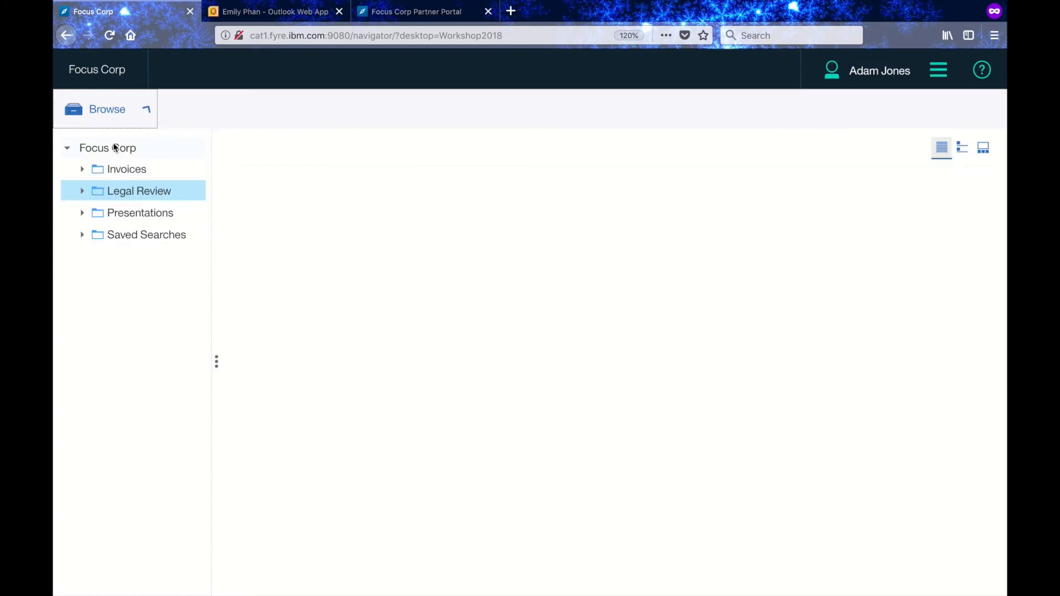
{"action": "left_click", "coordinate": [108, 147]}
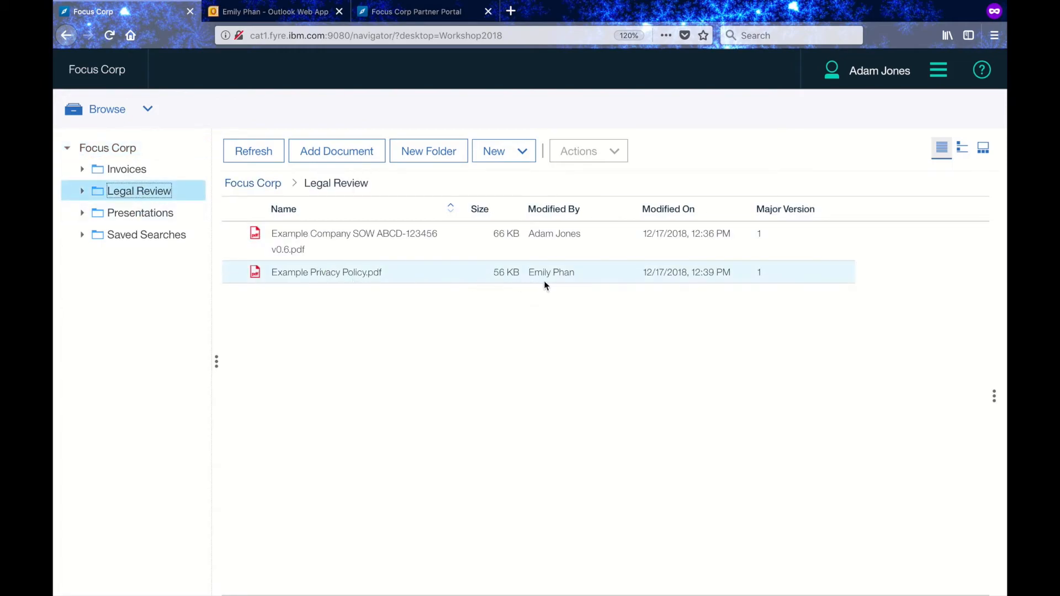
{"action": "double_click", "coordinate": [327, 272]}
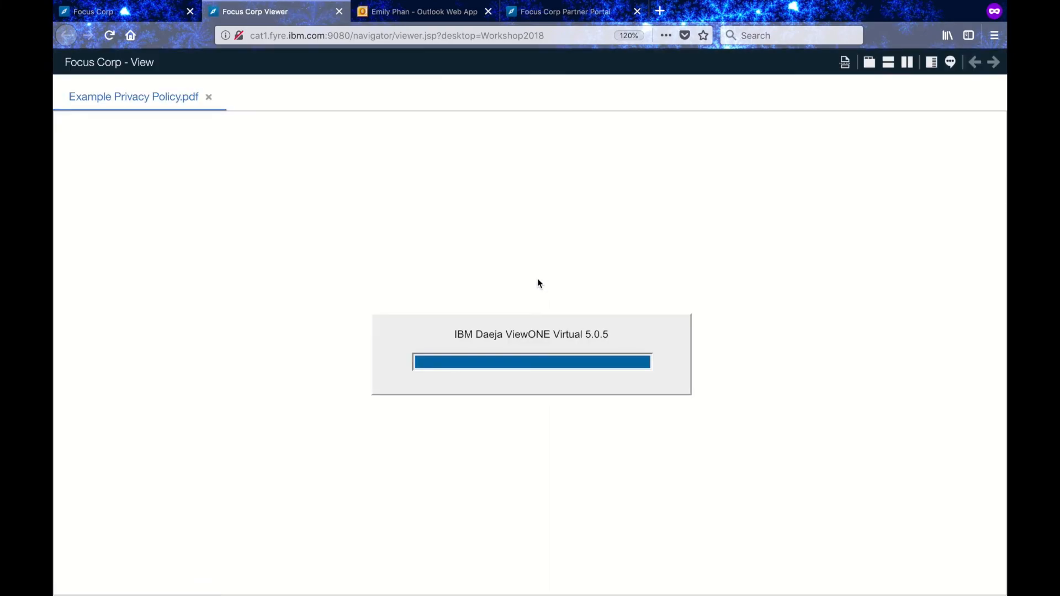